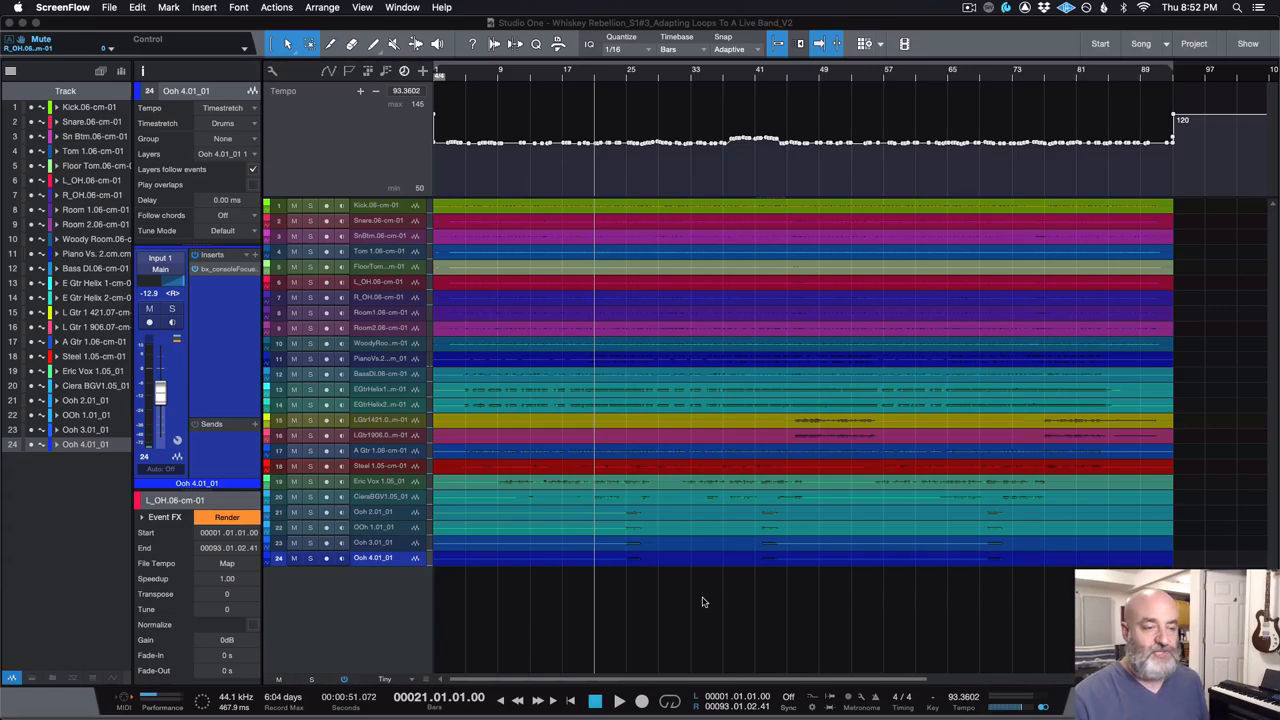
mouse_move(860, 592)
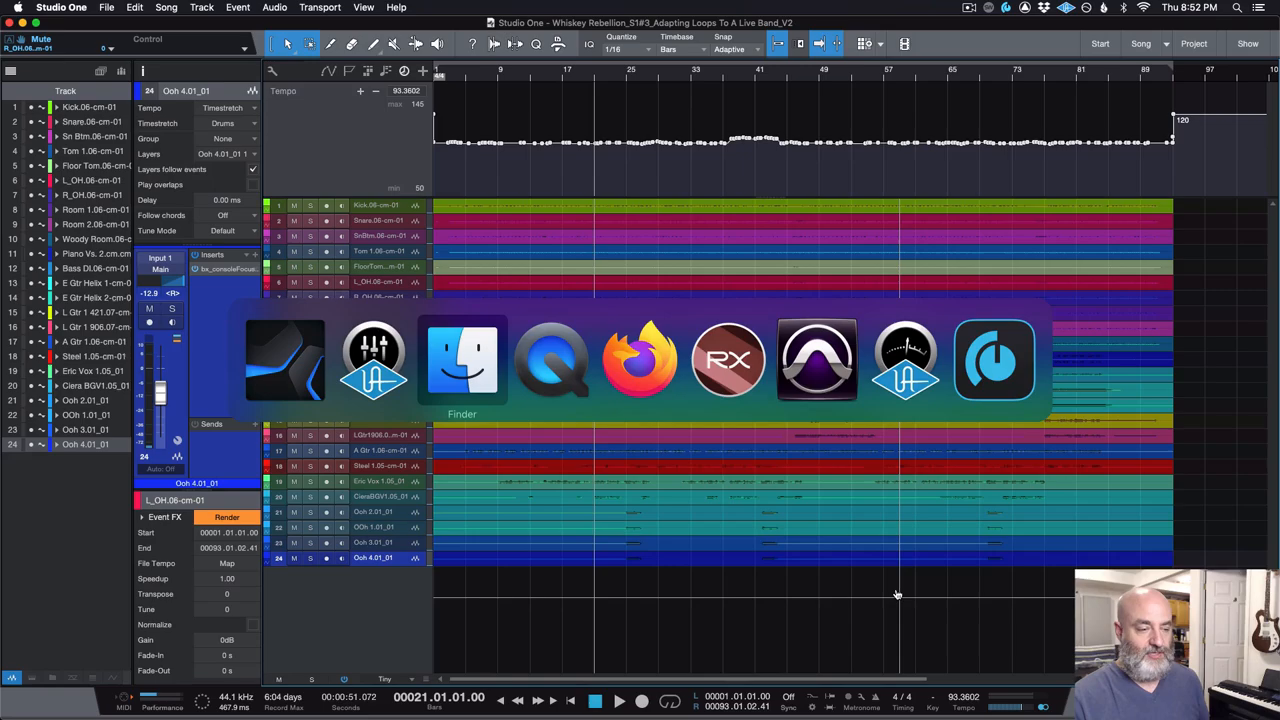
Step: Bring tambo_loop.wav in from Finder as a new track positioned at bar 21
left_click(460, 360)
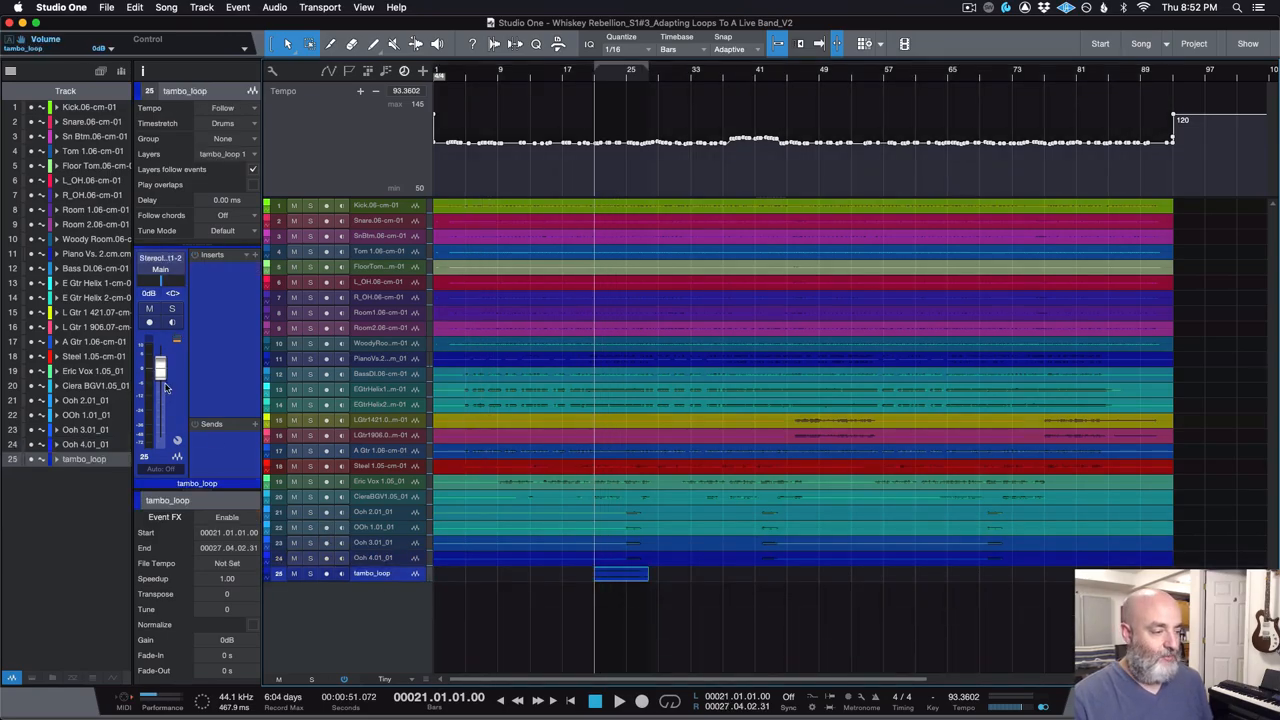
left_click_drag(160, 364, 160, 396)
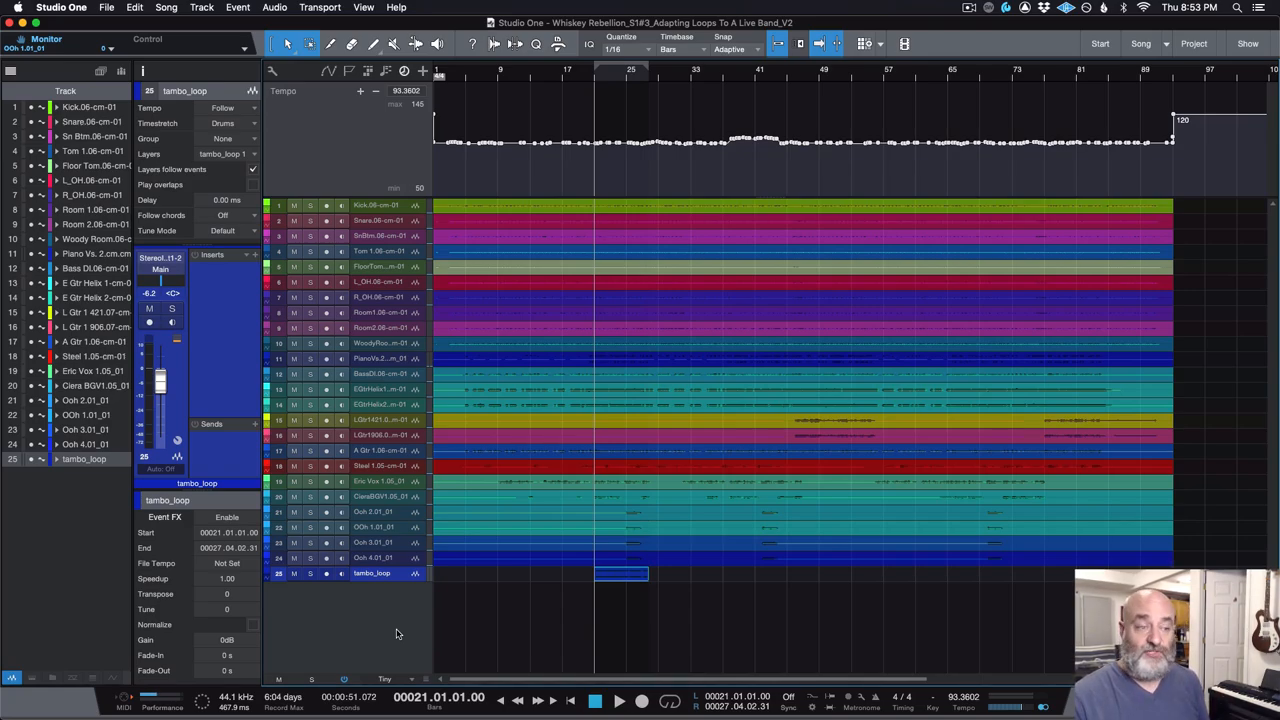
mouse_move(388, 644)
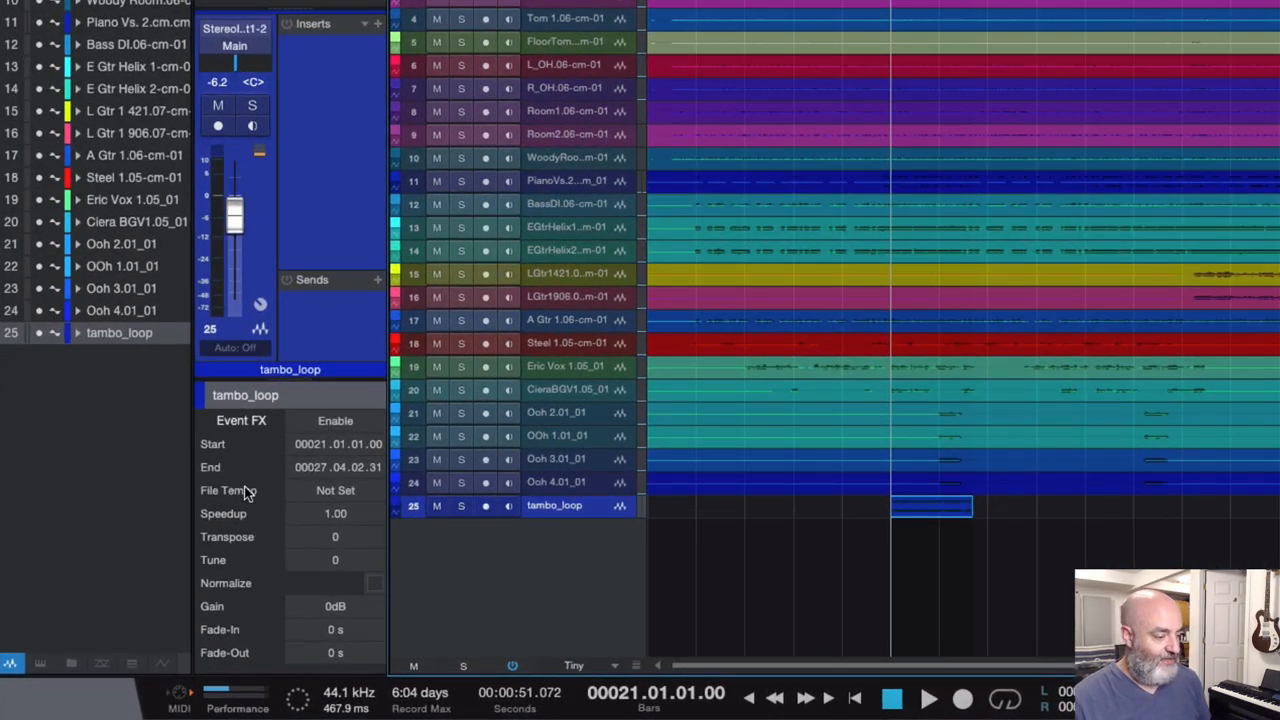
Step: Enter 110.00 as the tambourine loop's File Tempo in the Inspector
left_click(336, 490)
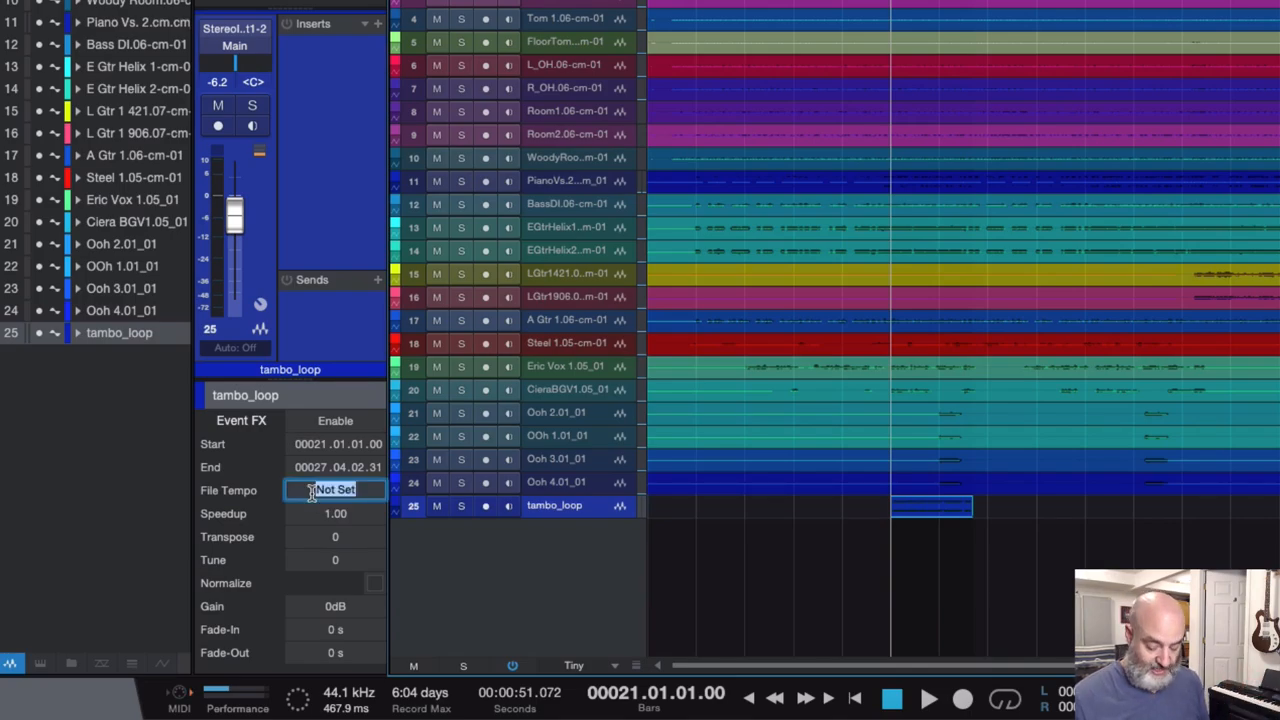
type("110.00")
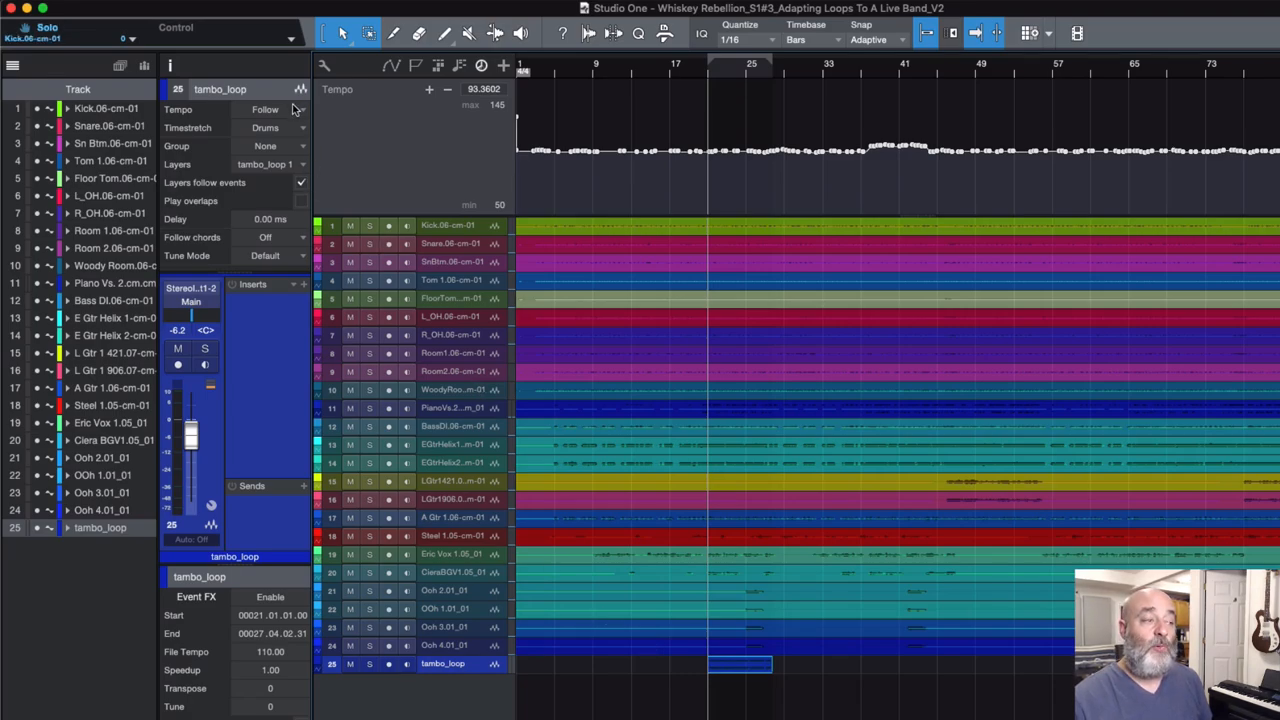
Step: Switch the tambourine track's tempo mode to Timestretch
left_click(268, 108)
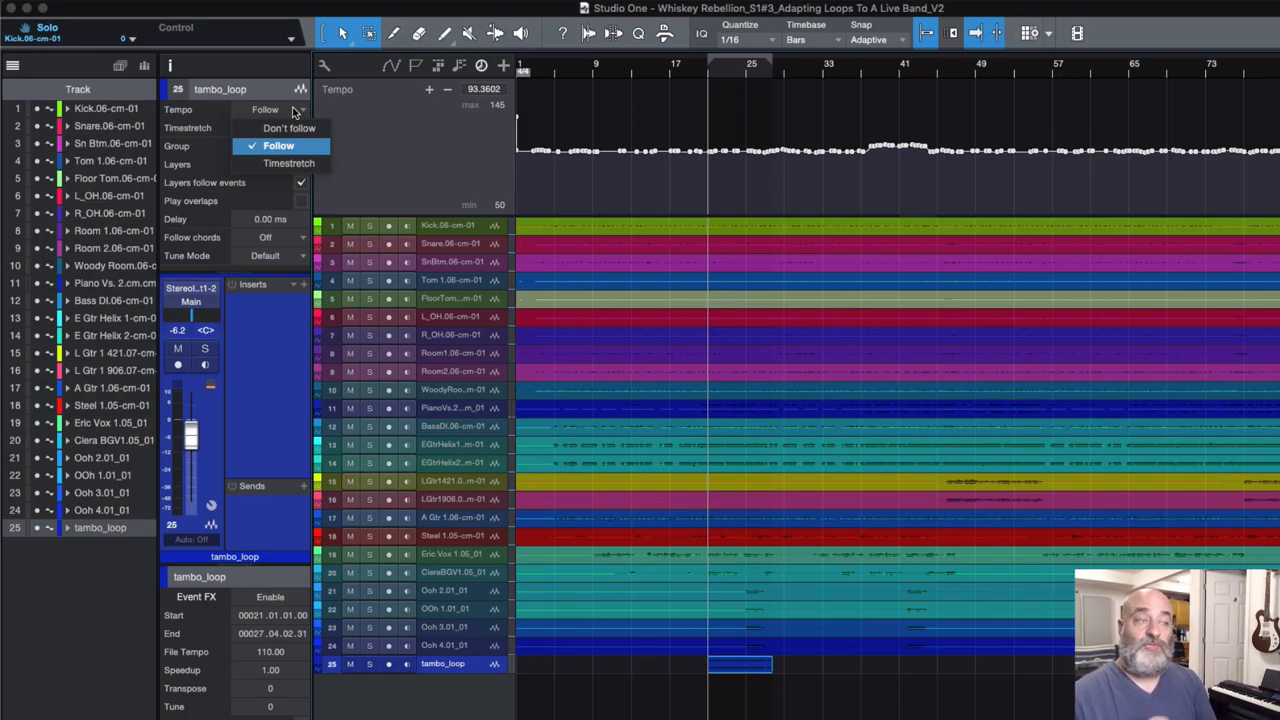
mouse_move(288, 164)
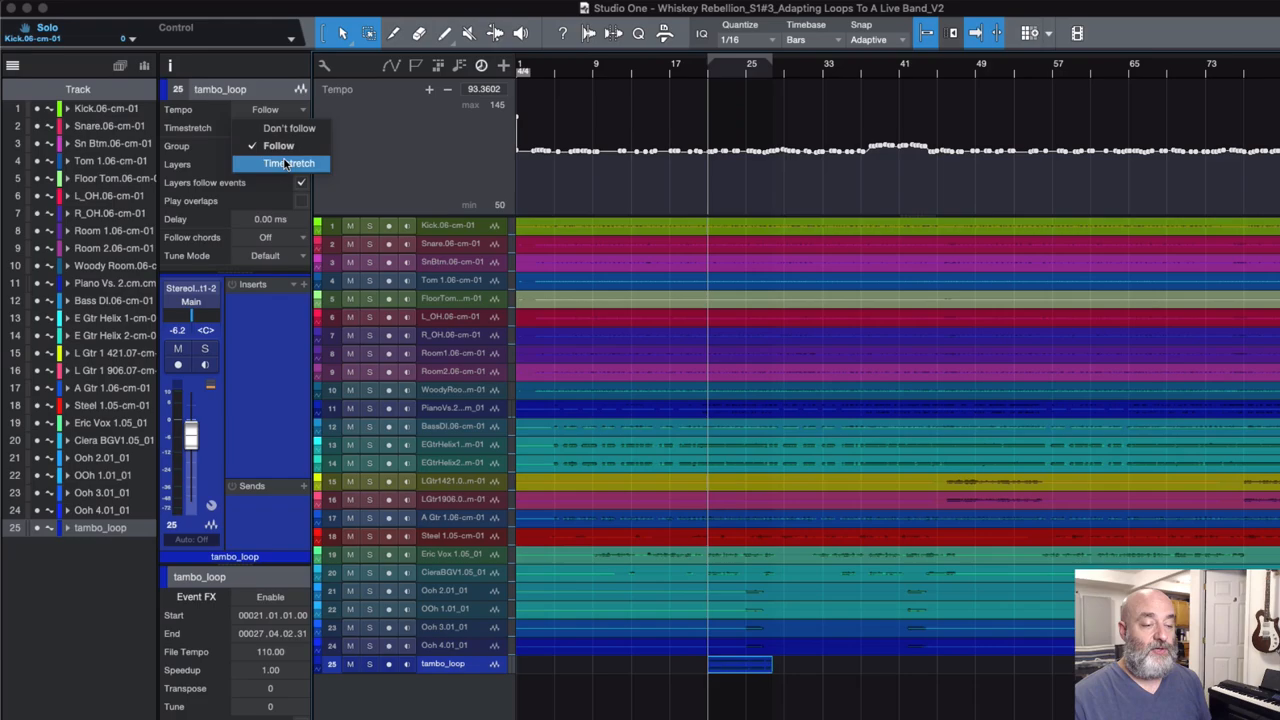
left_click(284, 164)
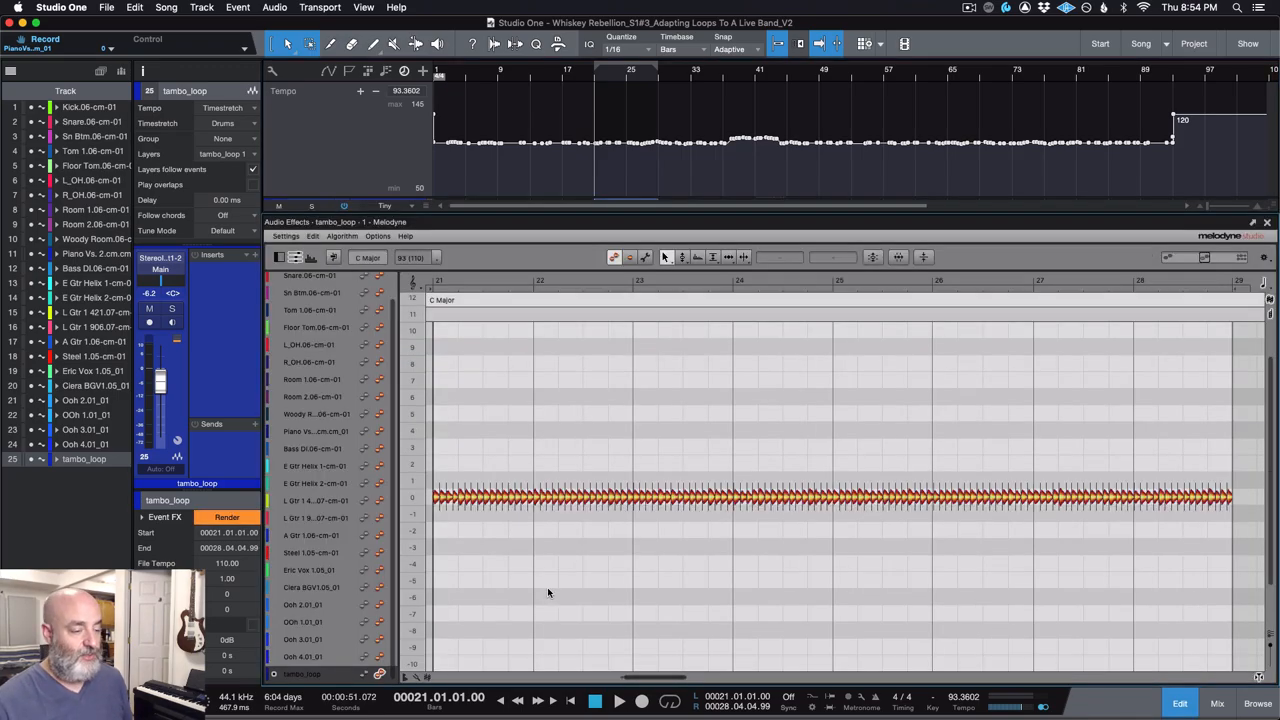
mouse_move(492, 420)
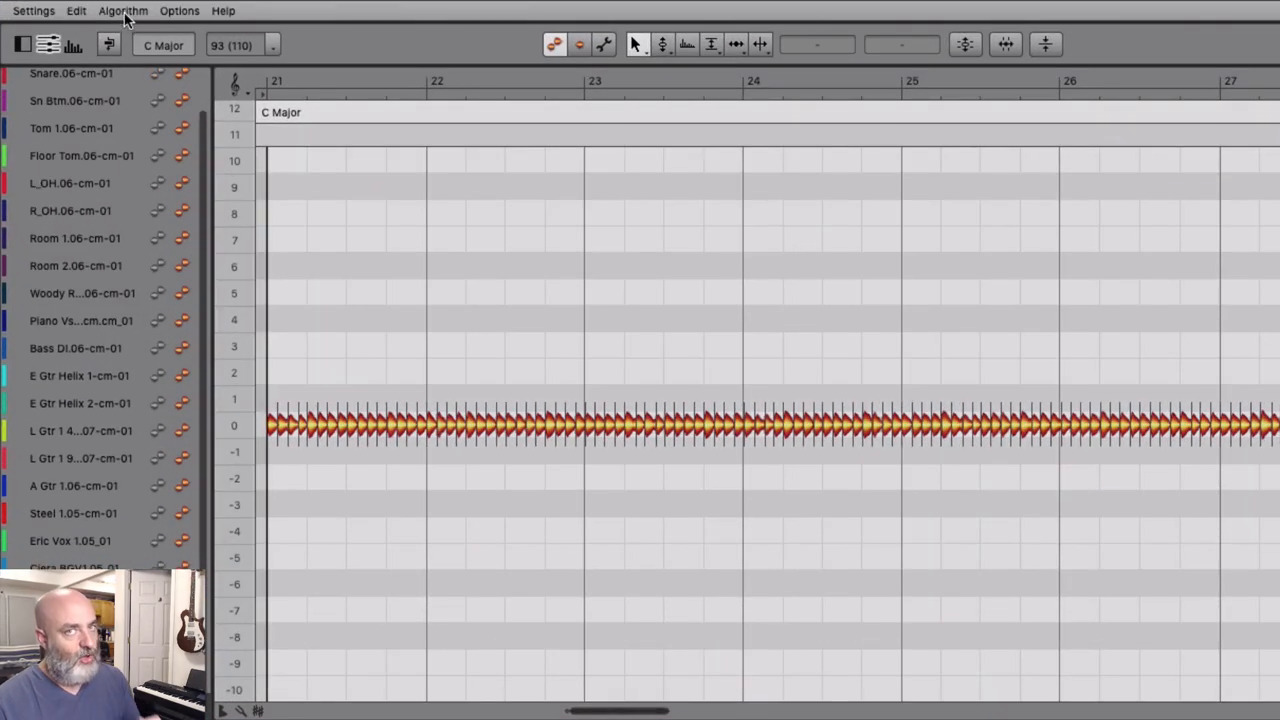
left_click(116, 12)
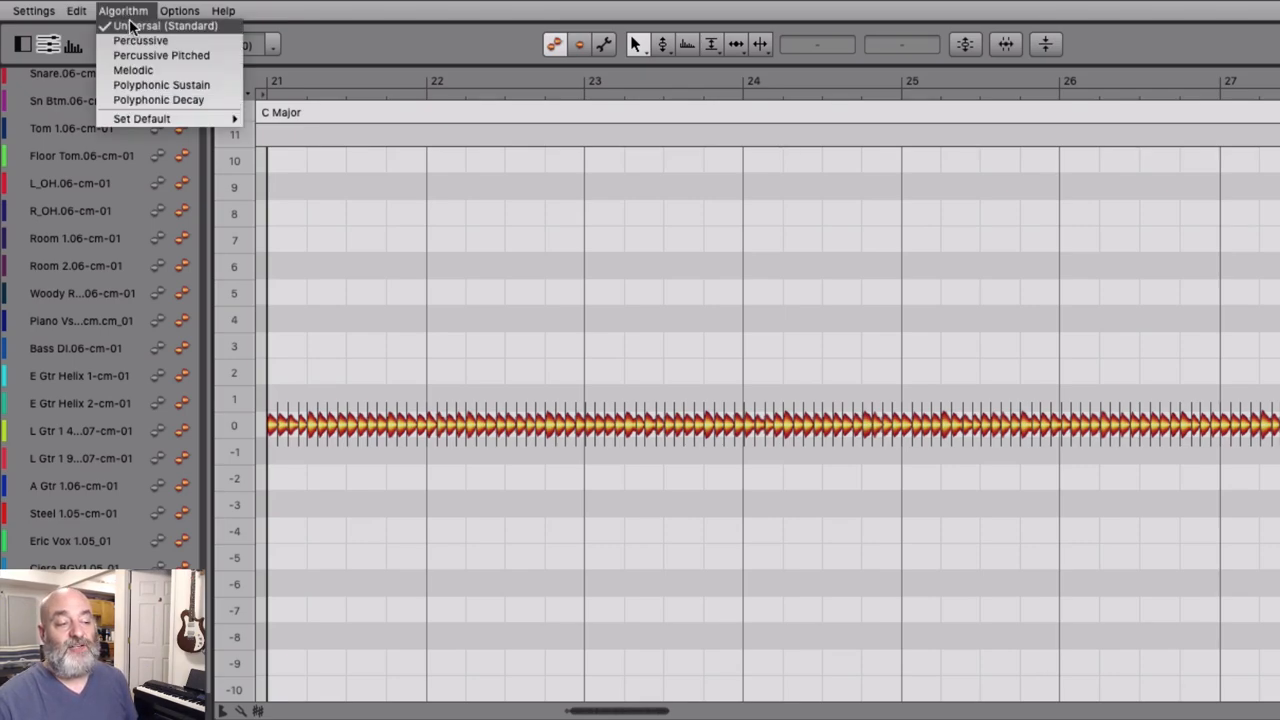
left_click(124, 12)
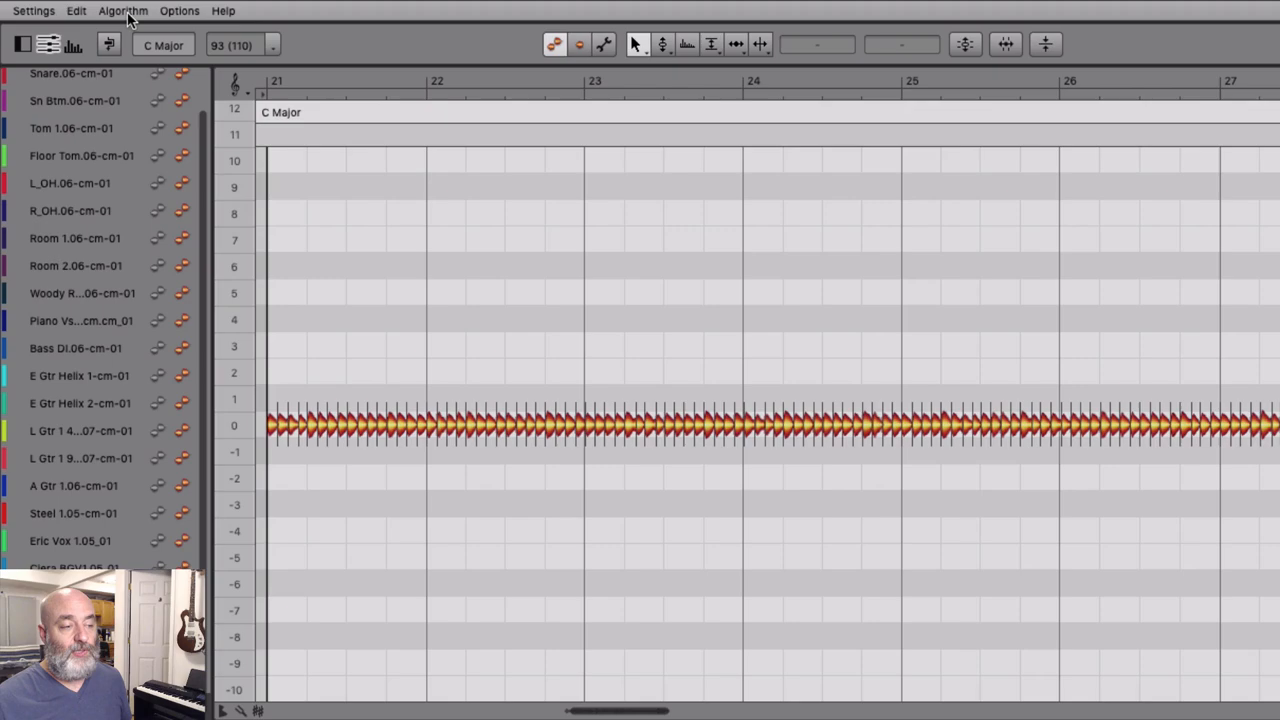
Step: Choose the Percussive algorithm and redetect so each tambourine hit becomes a note
left_click(112, 14)
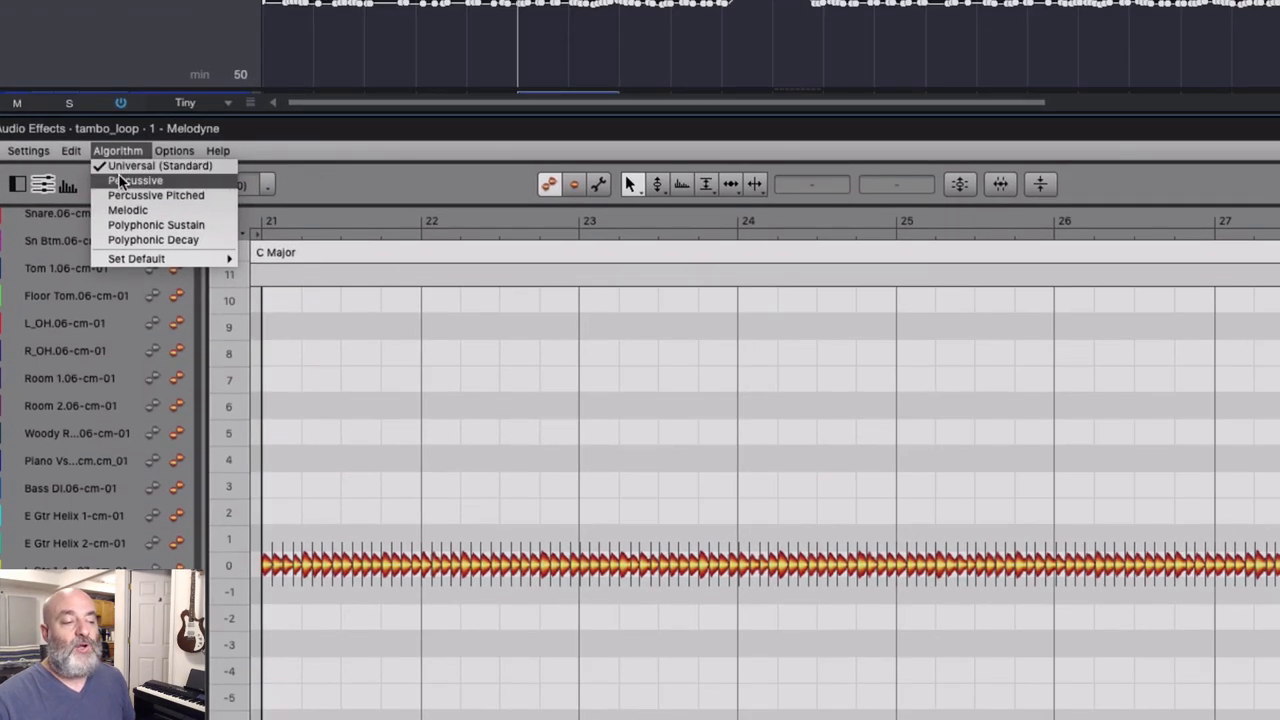
left_click(136, 180)
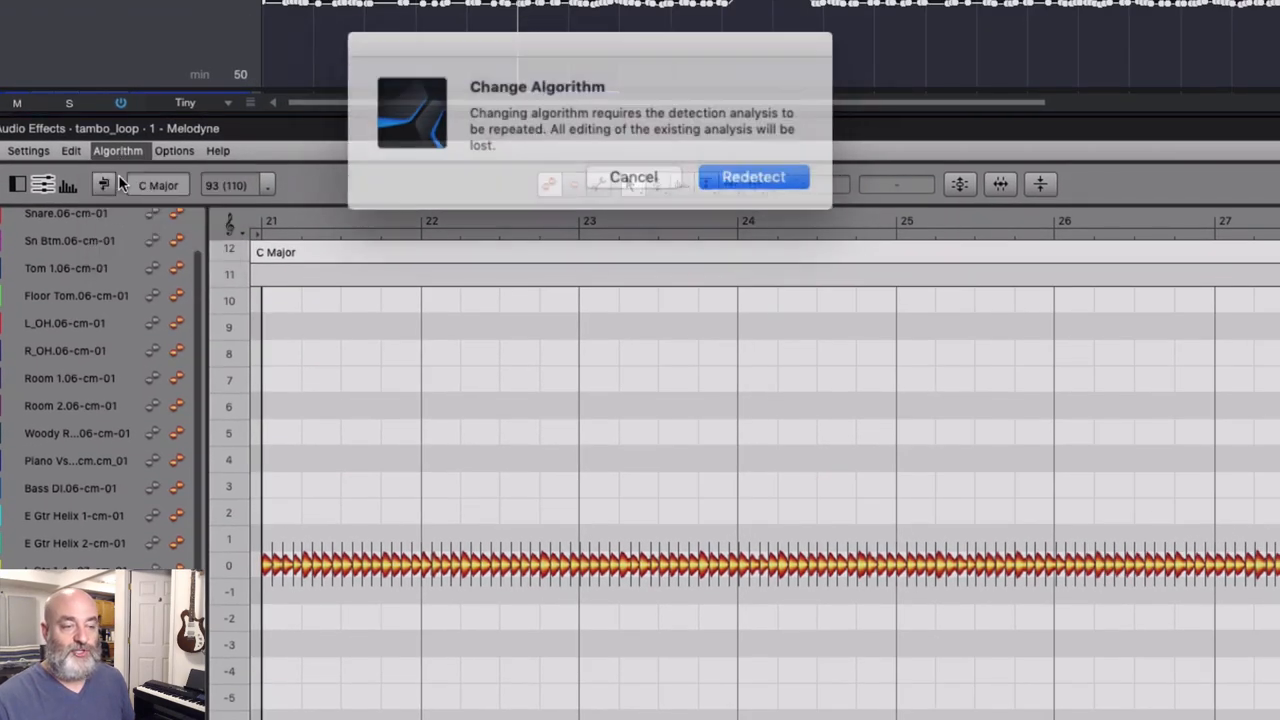
left_click(752, 176)
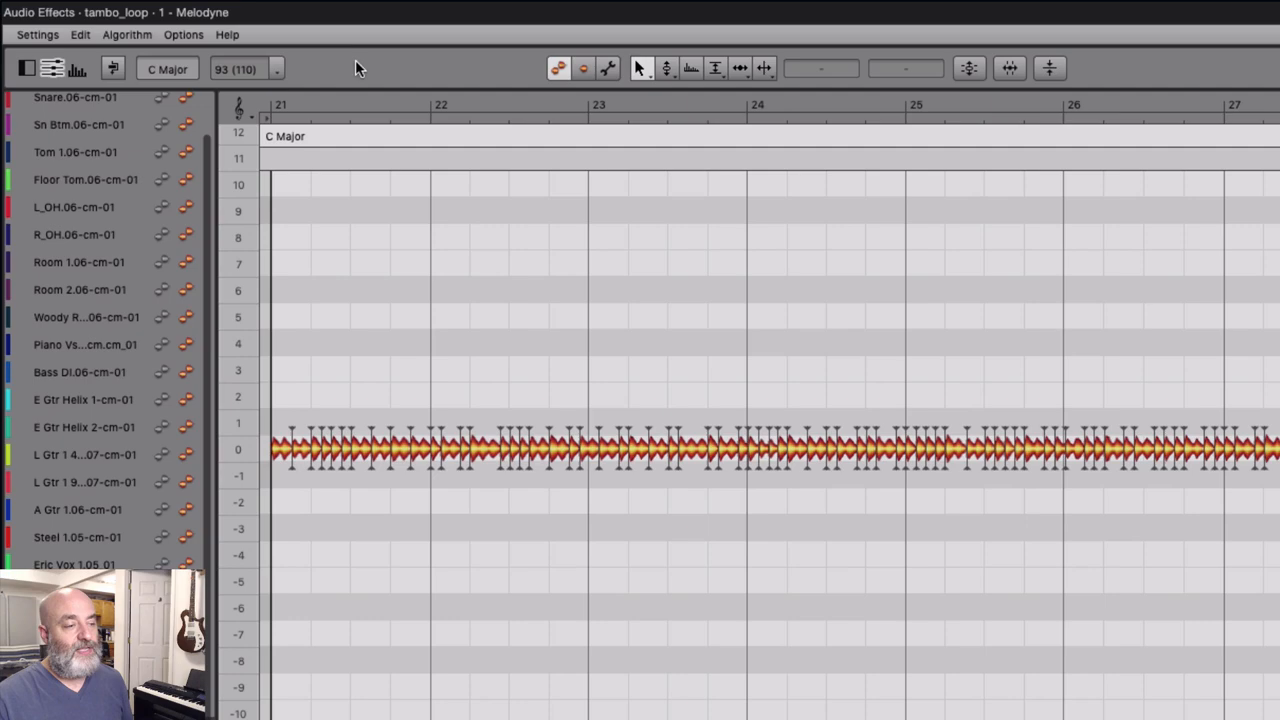
mouse_move(250, 106)
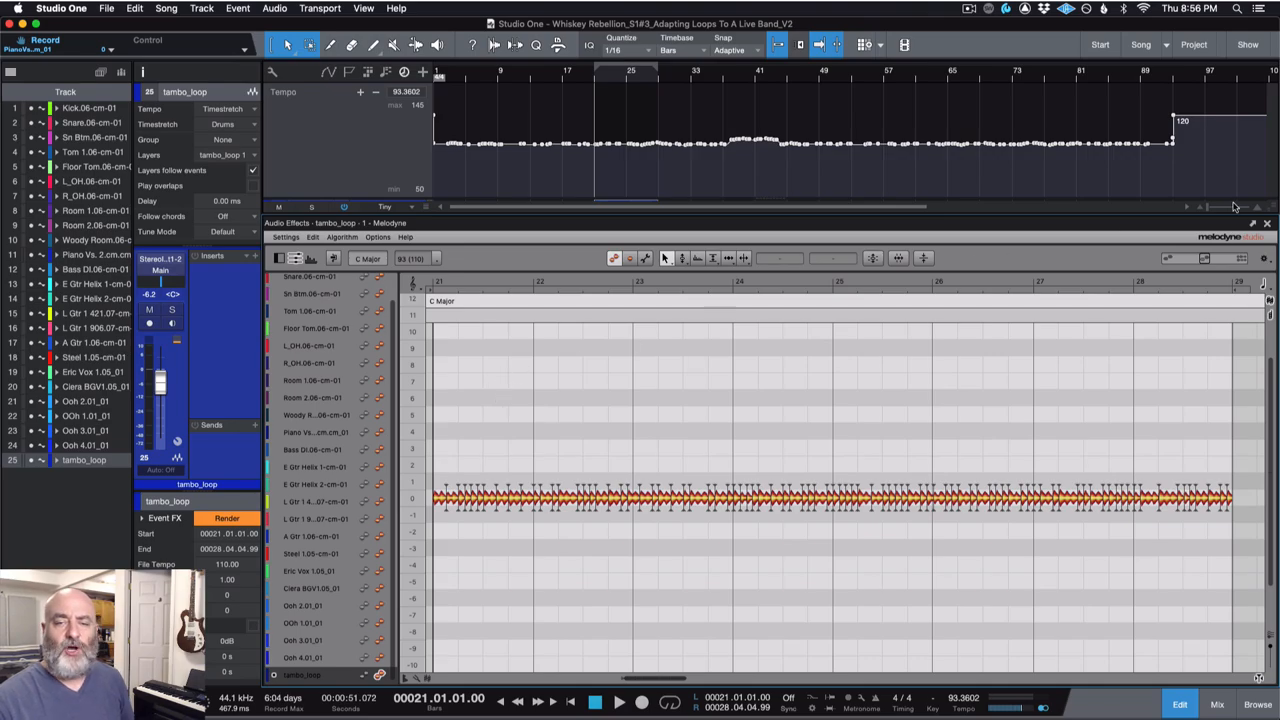
Step: Leave Melodyne and bring Shaker_loop.wav in from Finder as a new track at bar 21
left_click(1274, 224)
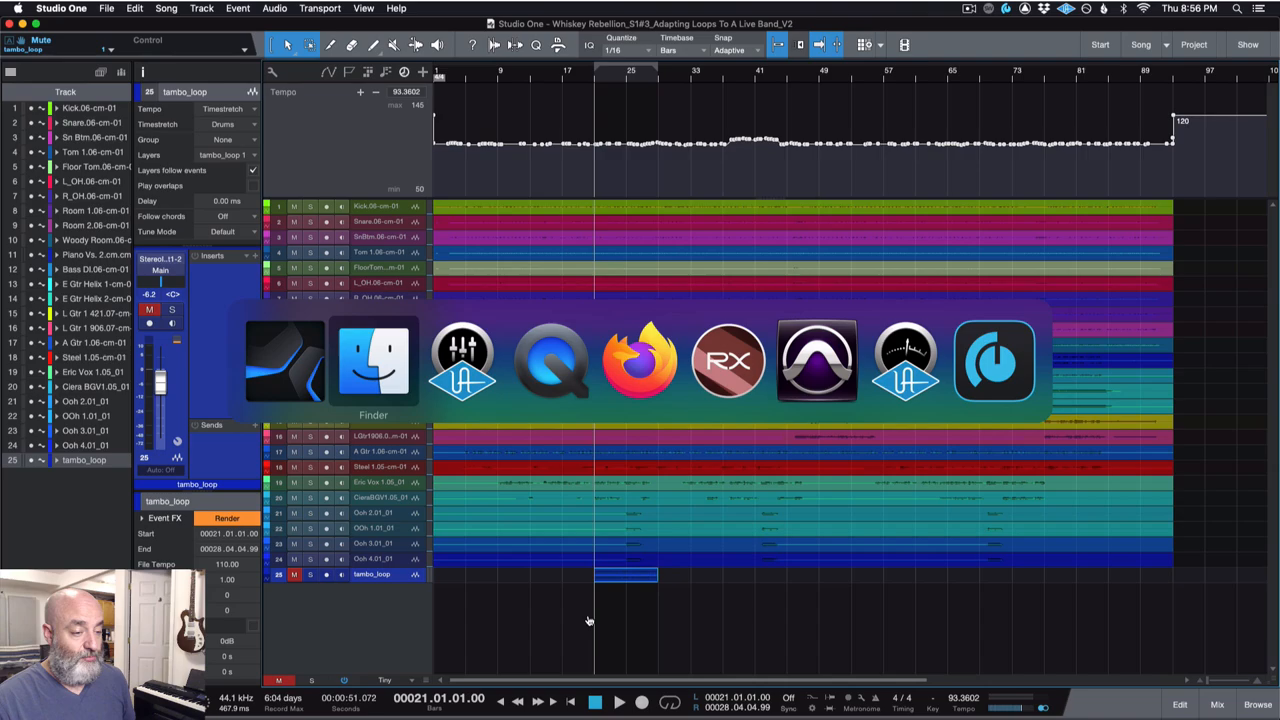
left_click(372, 360)
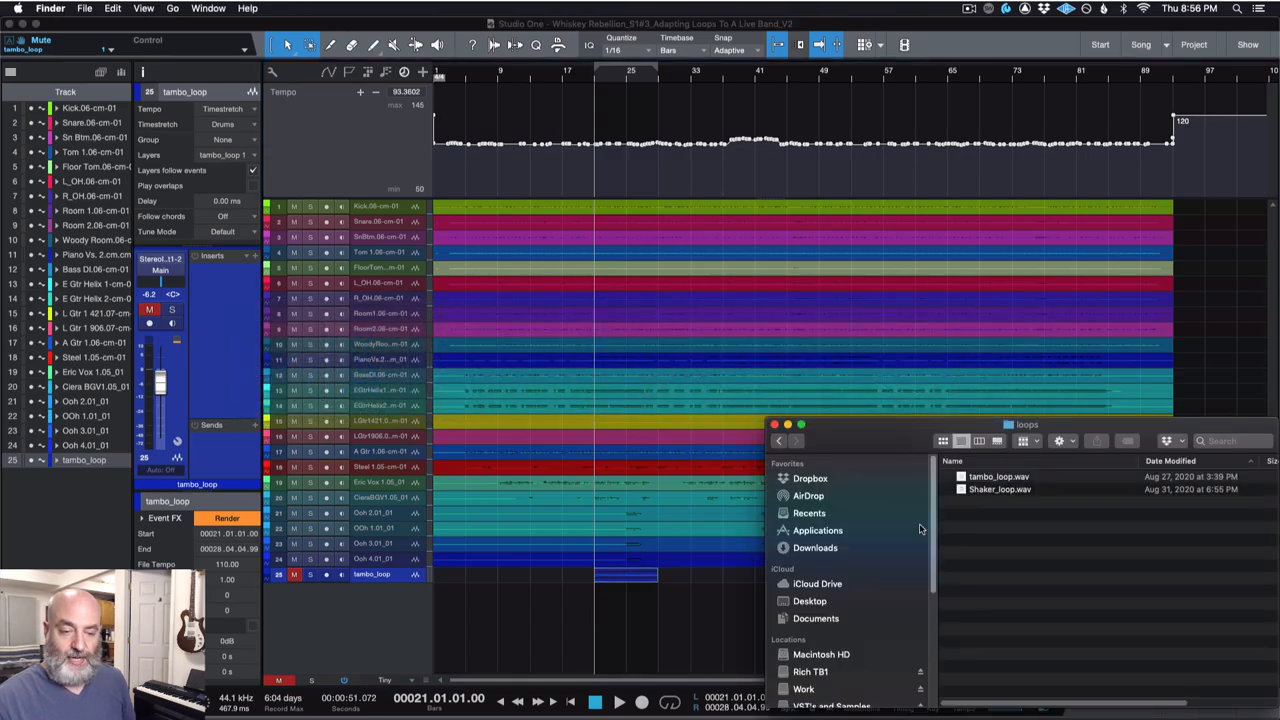
left_click_drag(998, 488, 744, 596)
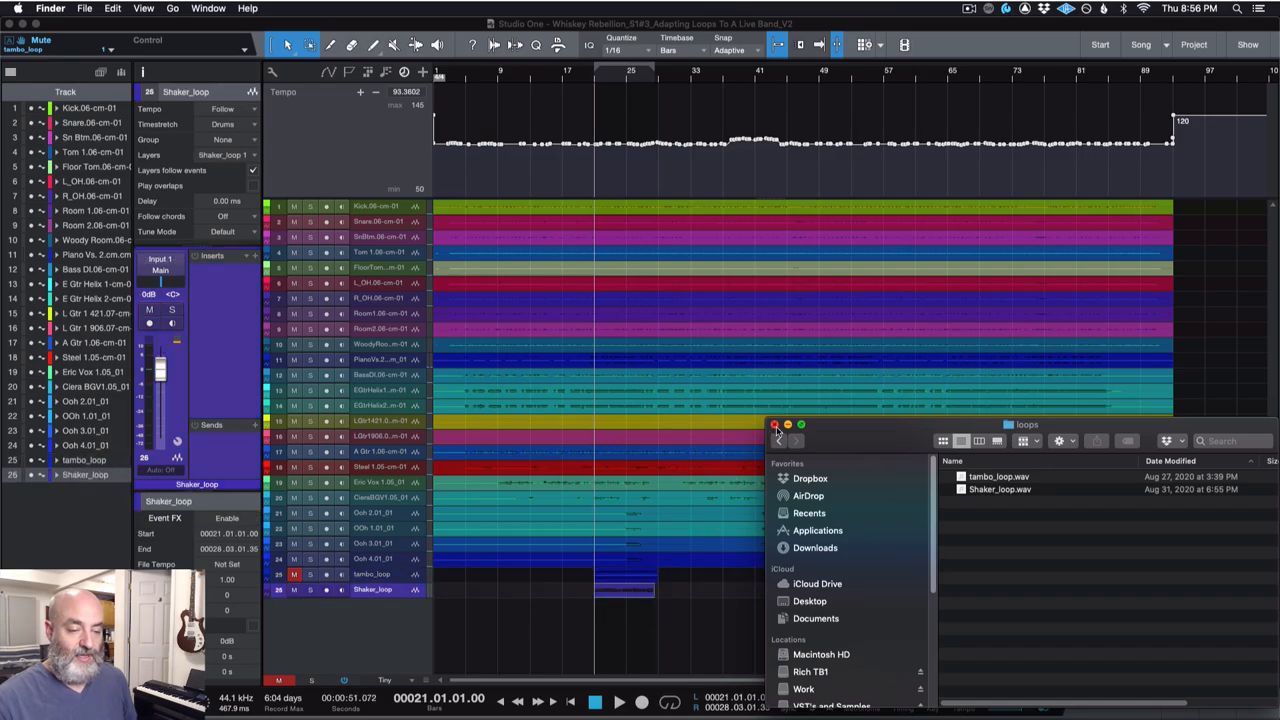
left_click(776, 424)
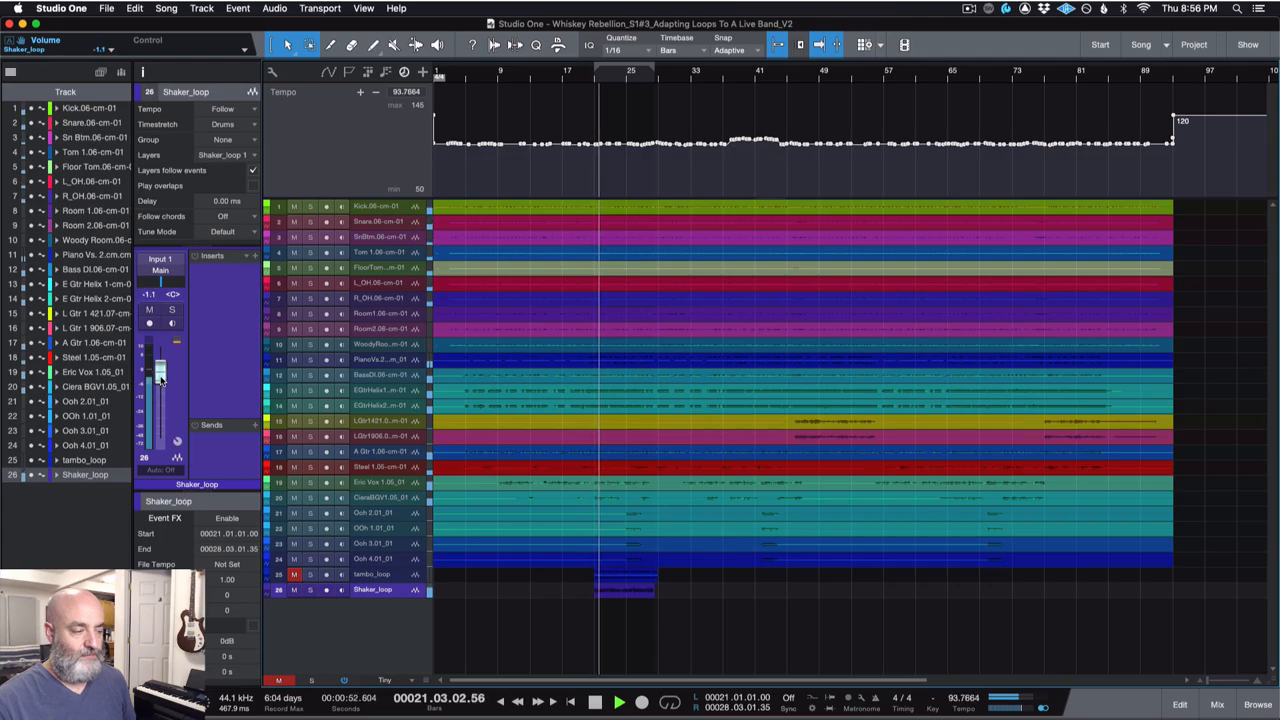
left_click_drag(160, 376, 160, 390)
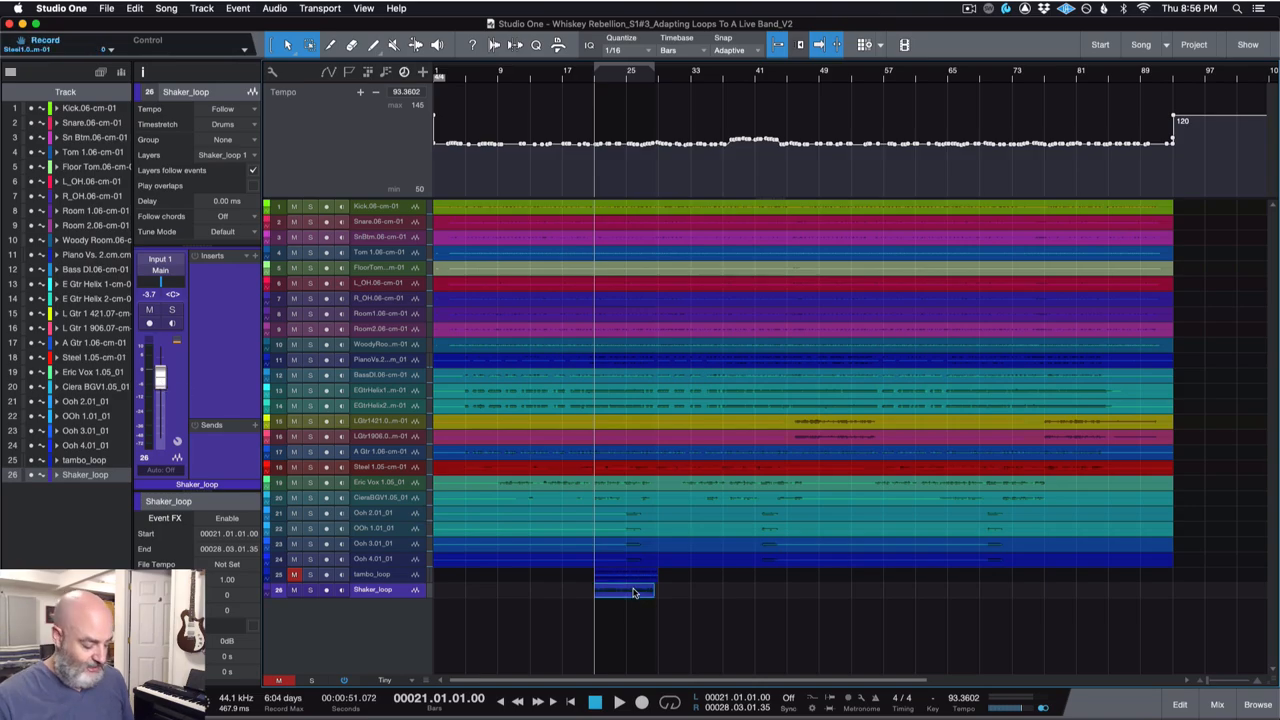
Step: Edit the shaker loop in Melodyne, redetect it with the percussive algorithm, and bring up File Tempo
double_click(628, 592)
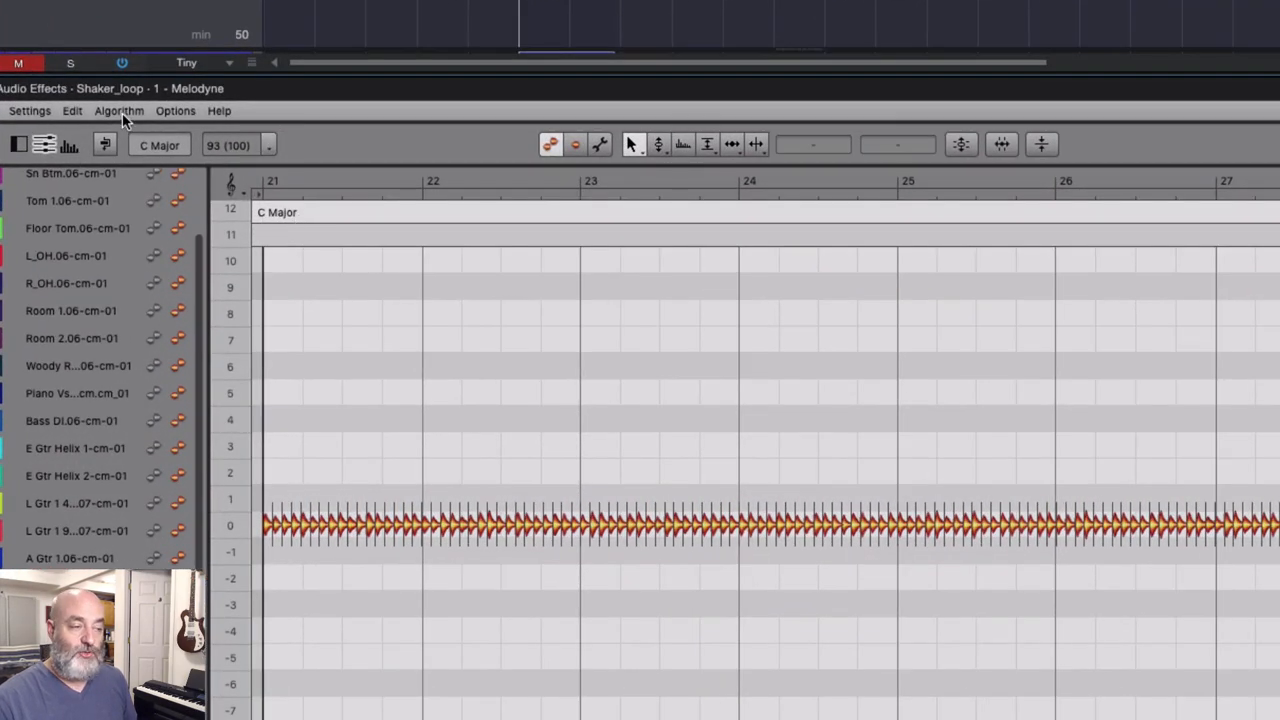
left_click(120, 110)
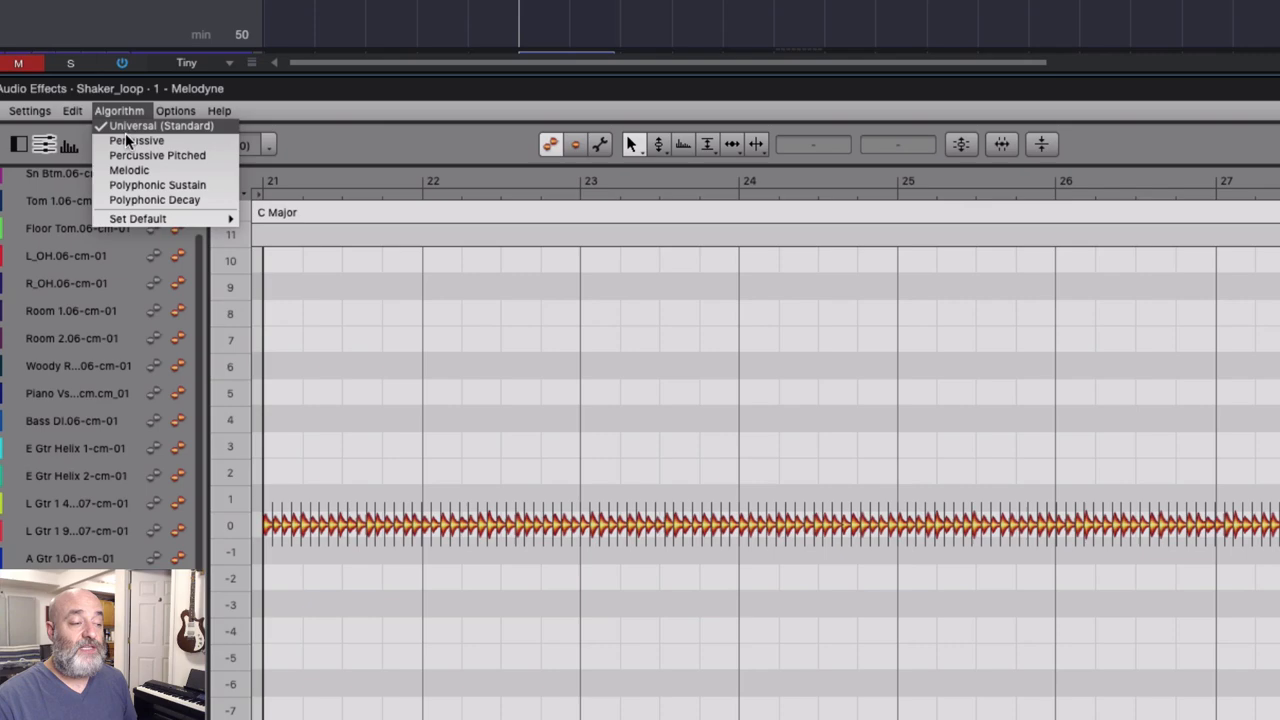
left_click(128, 170)
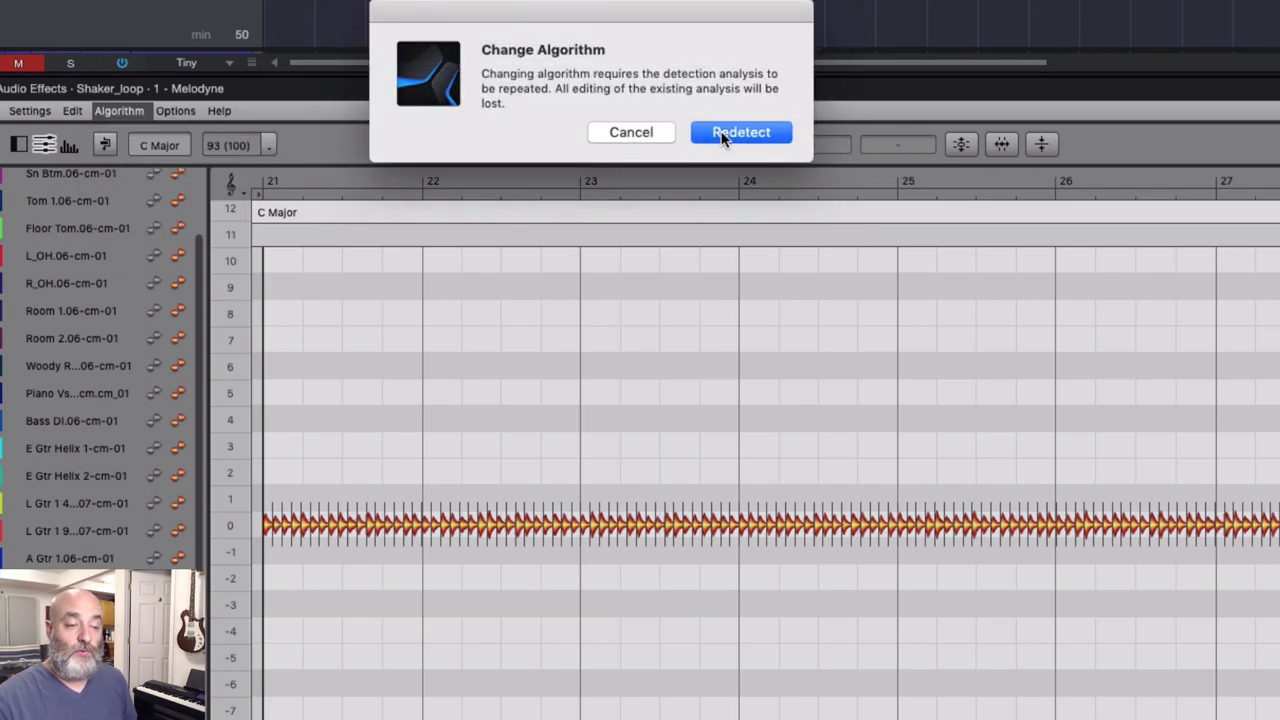
left_click(740, 132)
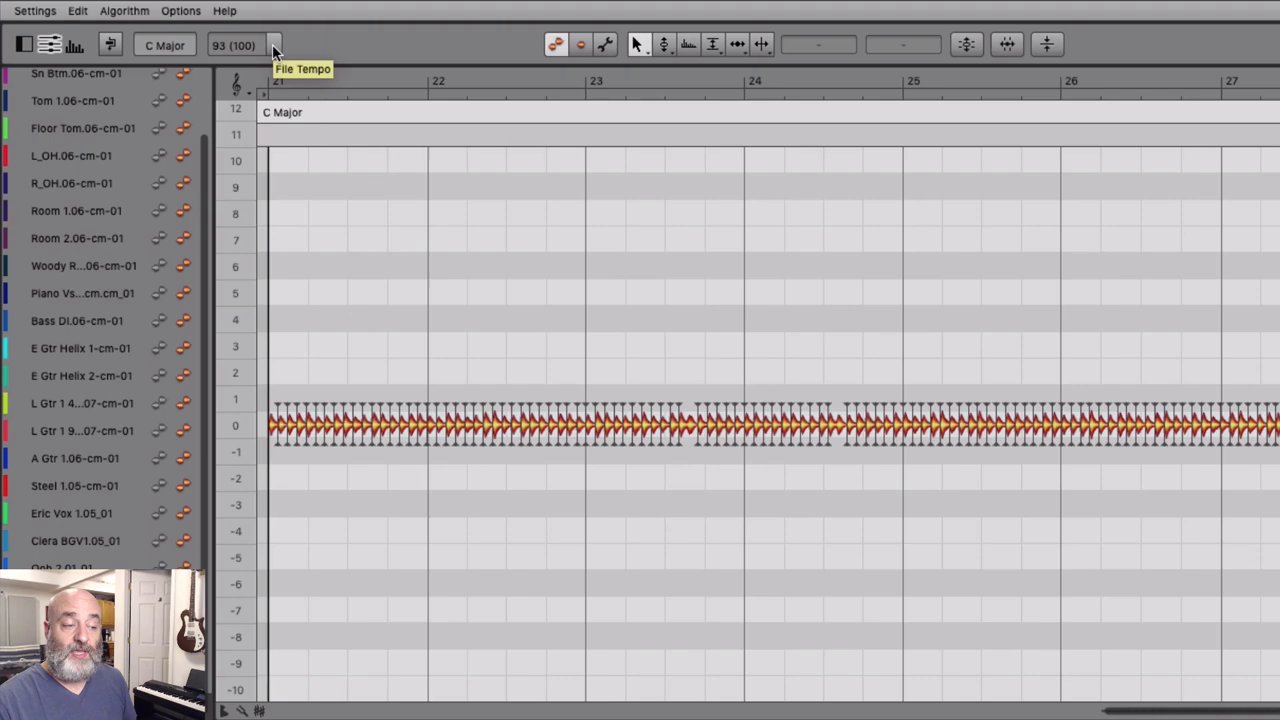
left_click(272, 44)
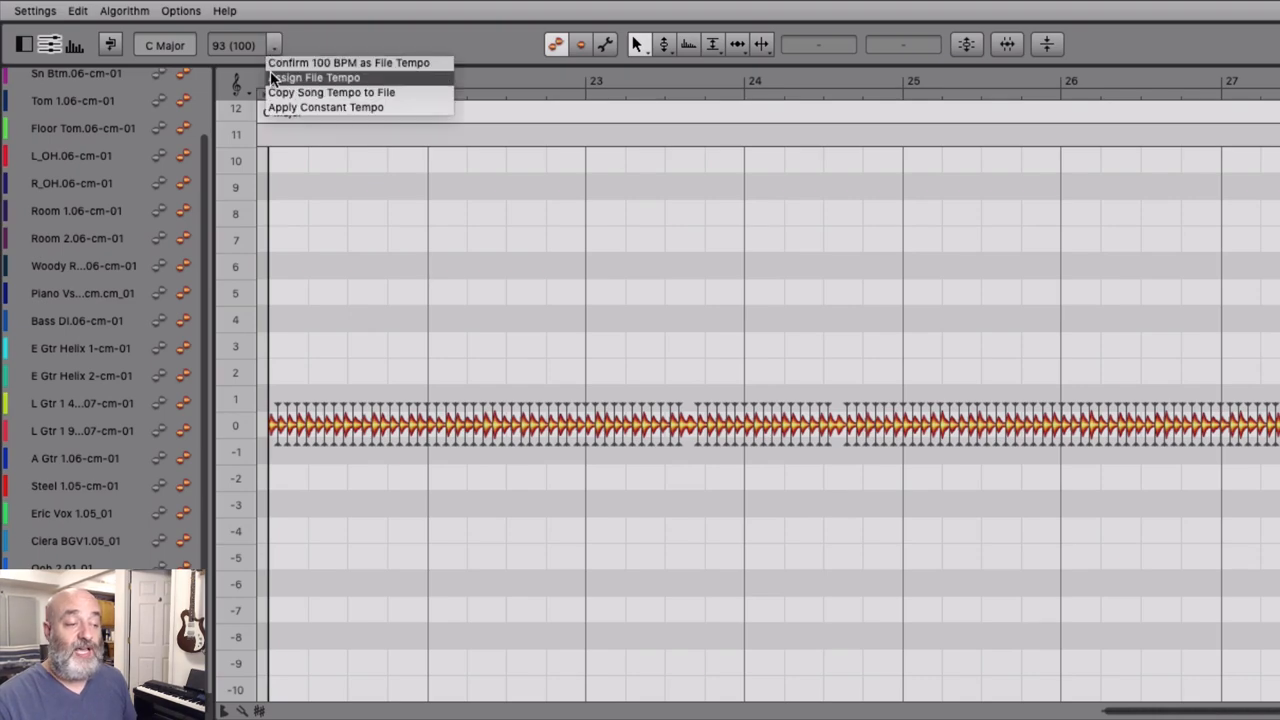
Step: Choose Assign File Tempo for the shaker loop
left_click(336, 78)
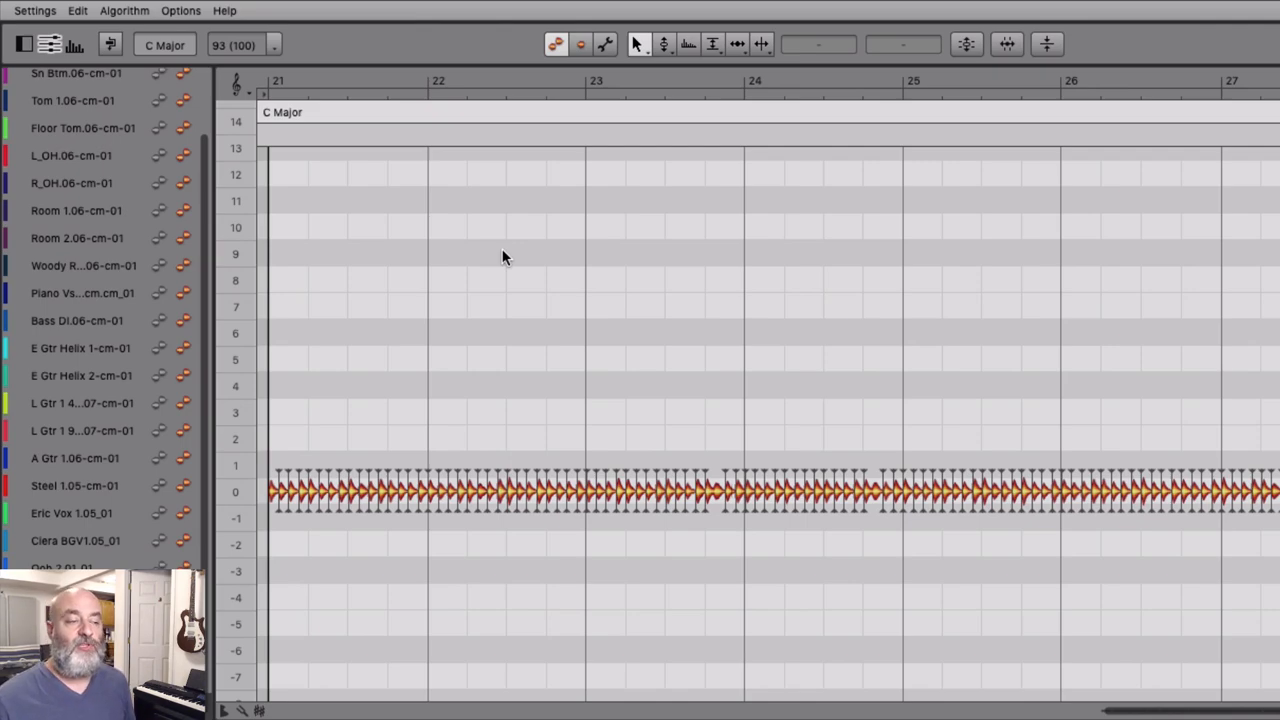
mouse_move(496, 228)
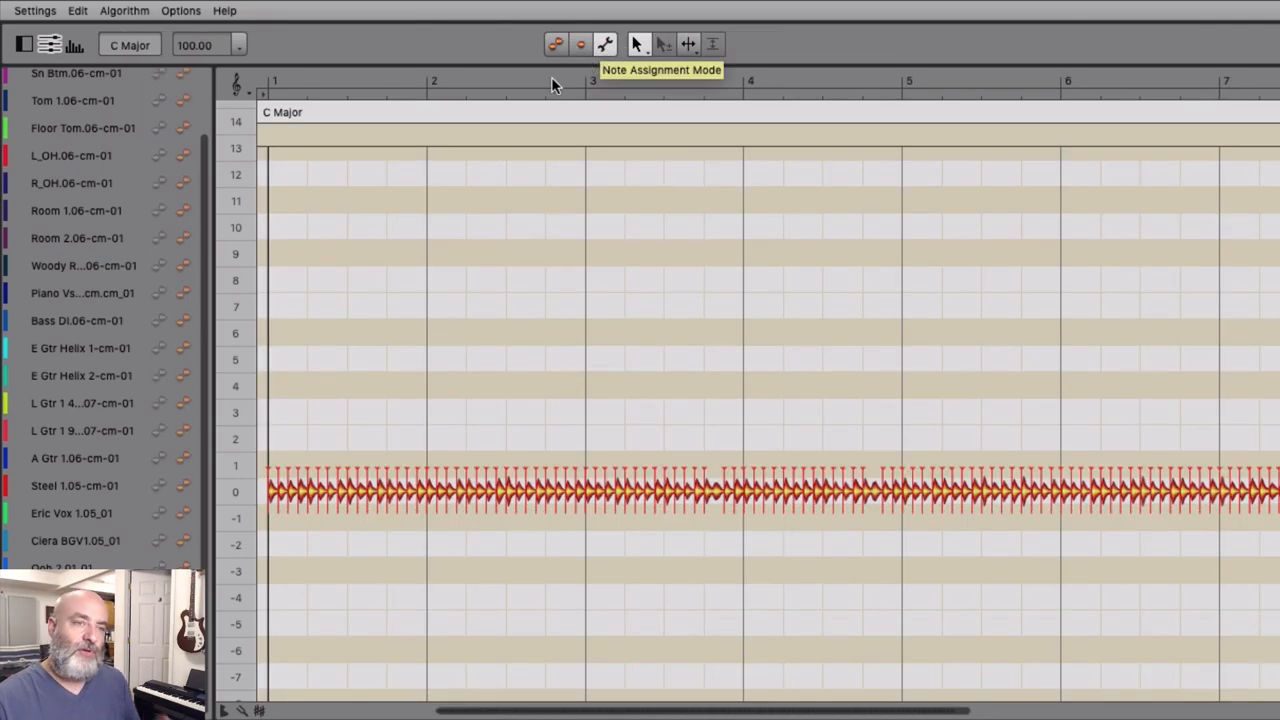
mouse_move(478, 68)
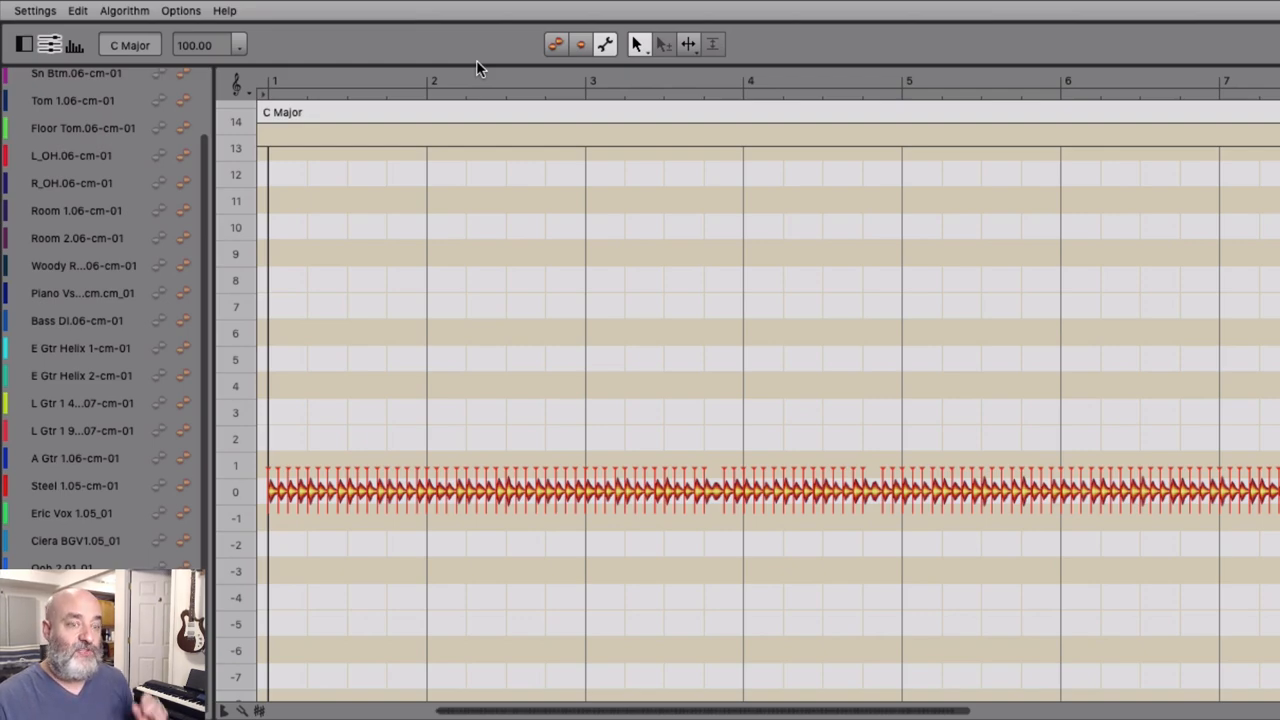
mouse_move(572, 62)
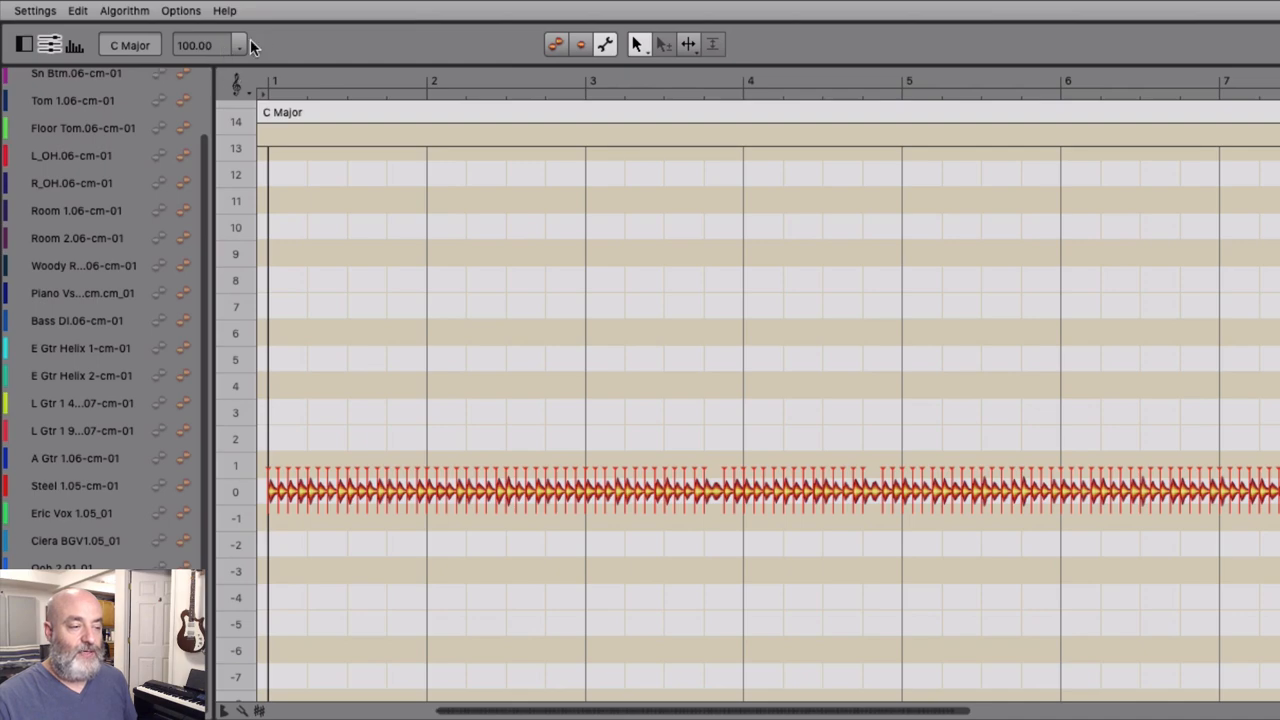
Step: Double the shaker loop's assigned file tempo from 100.00 to 200.00
left_click(236, 44)
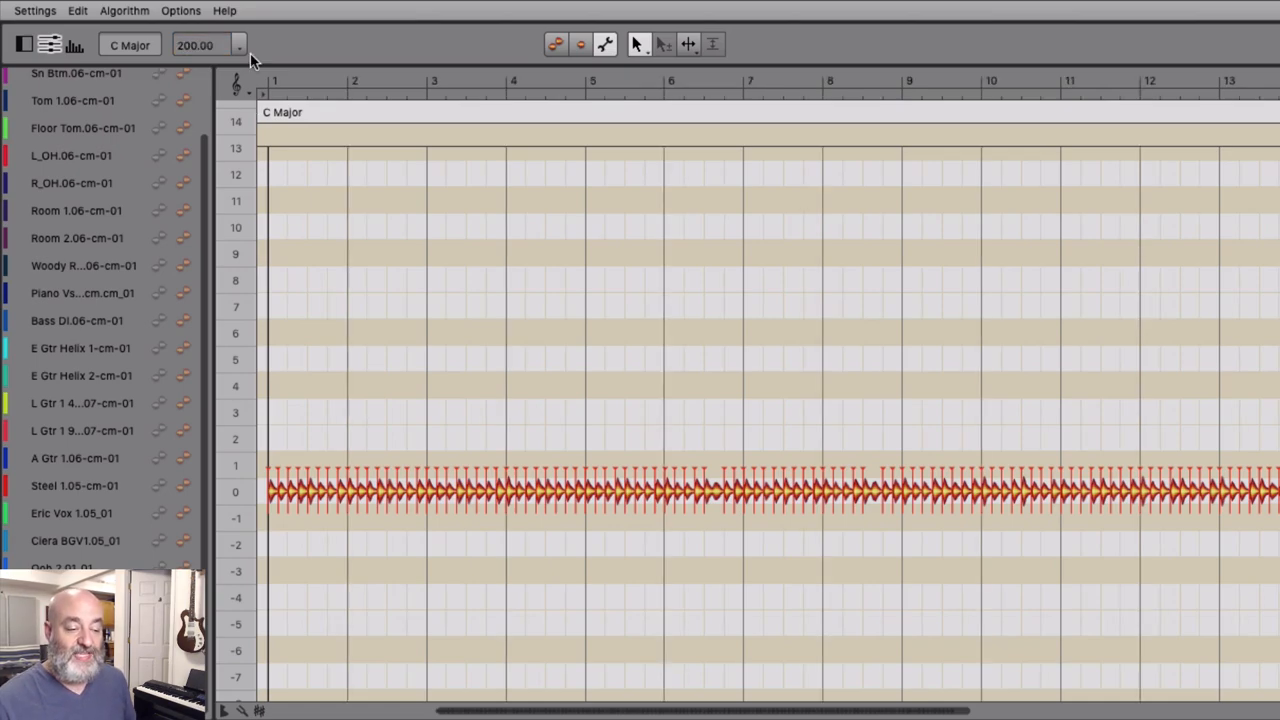
mouse_move(404, 96)
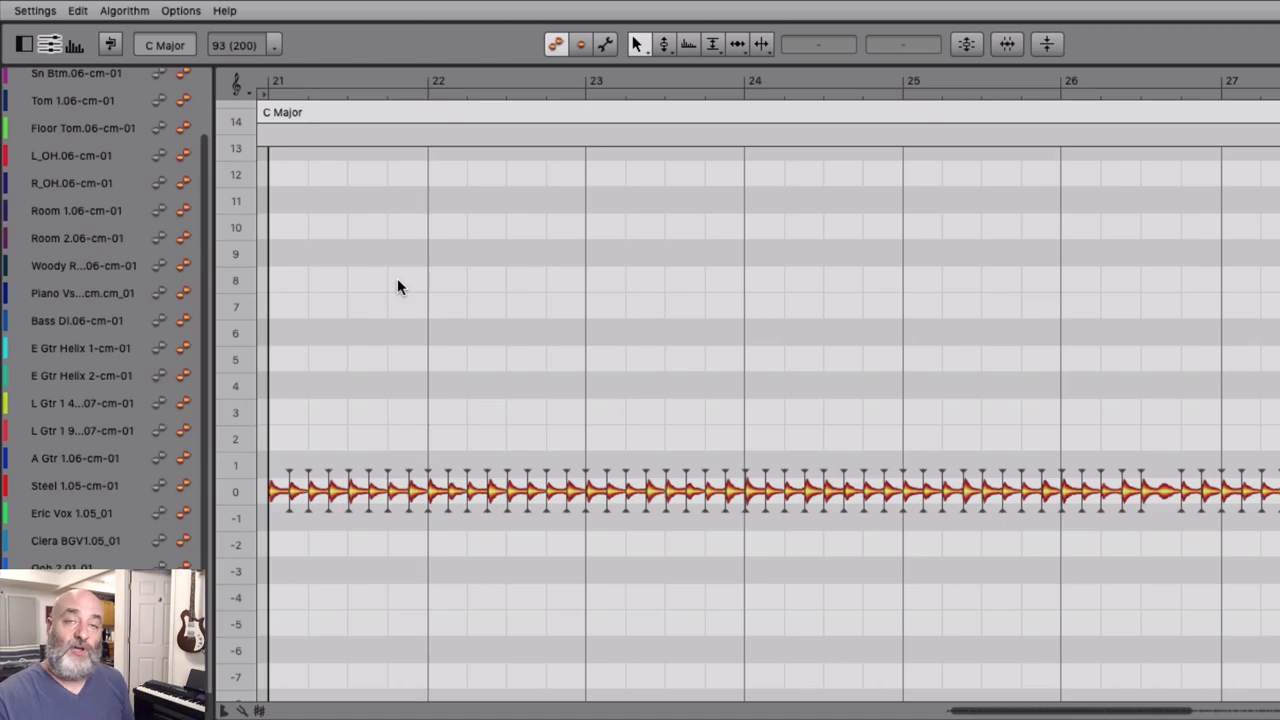
mouse_move(652, 160)
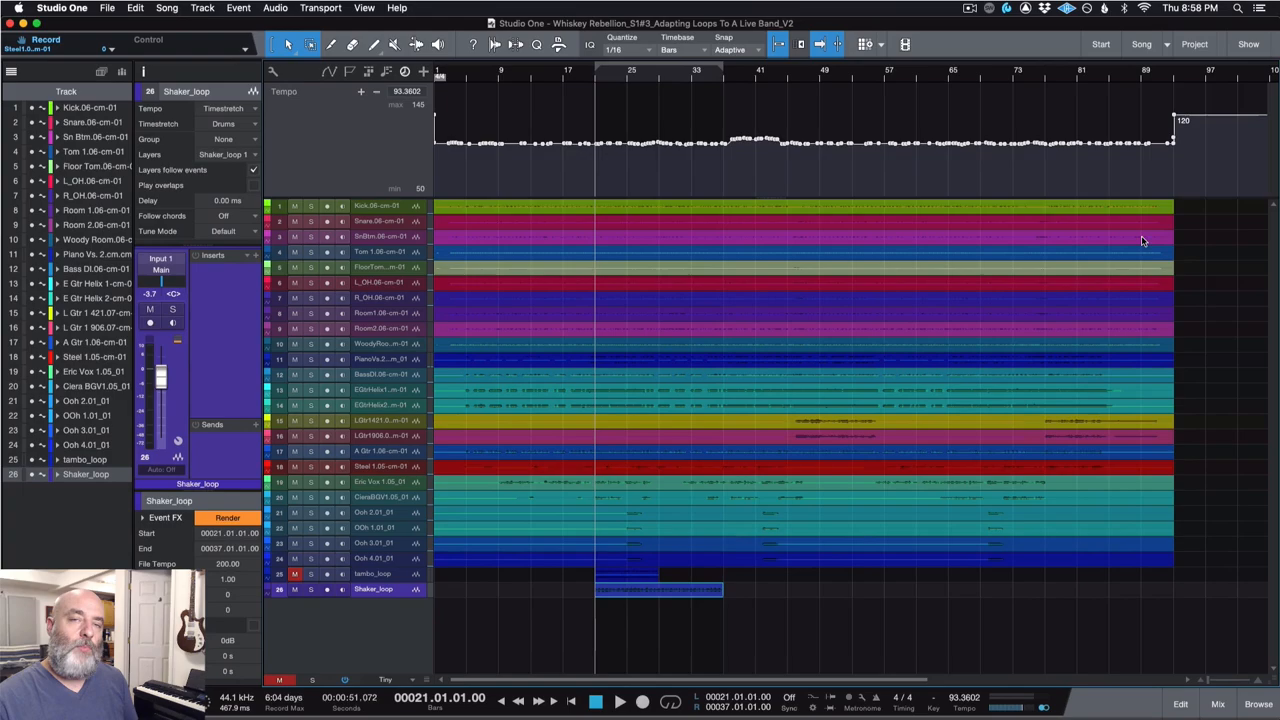
mouse_move(746, 468)
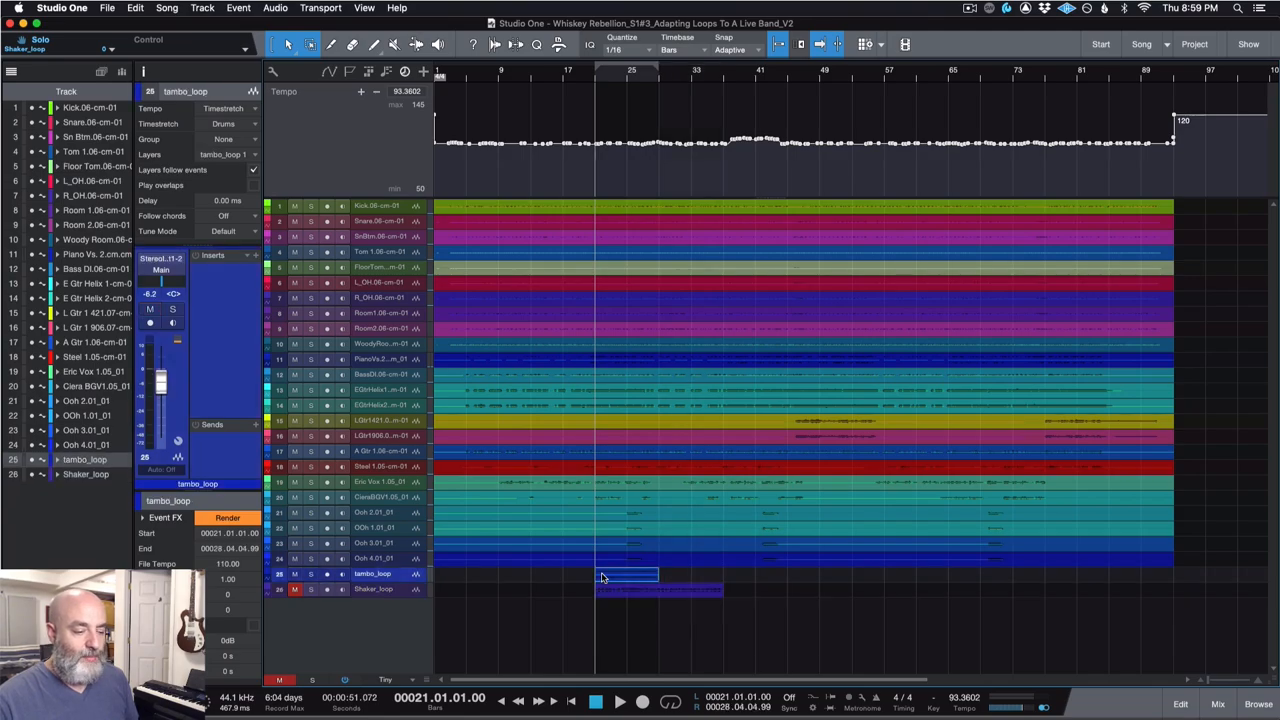
Step: Edit the tambourine event with Melodyne from its context menu
right_click(604, 576)
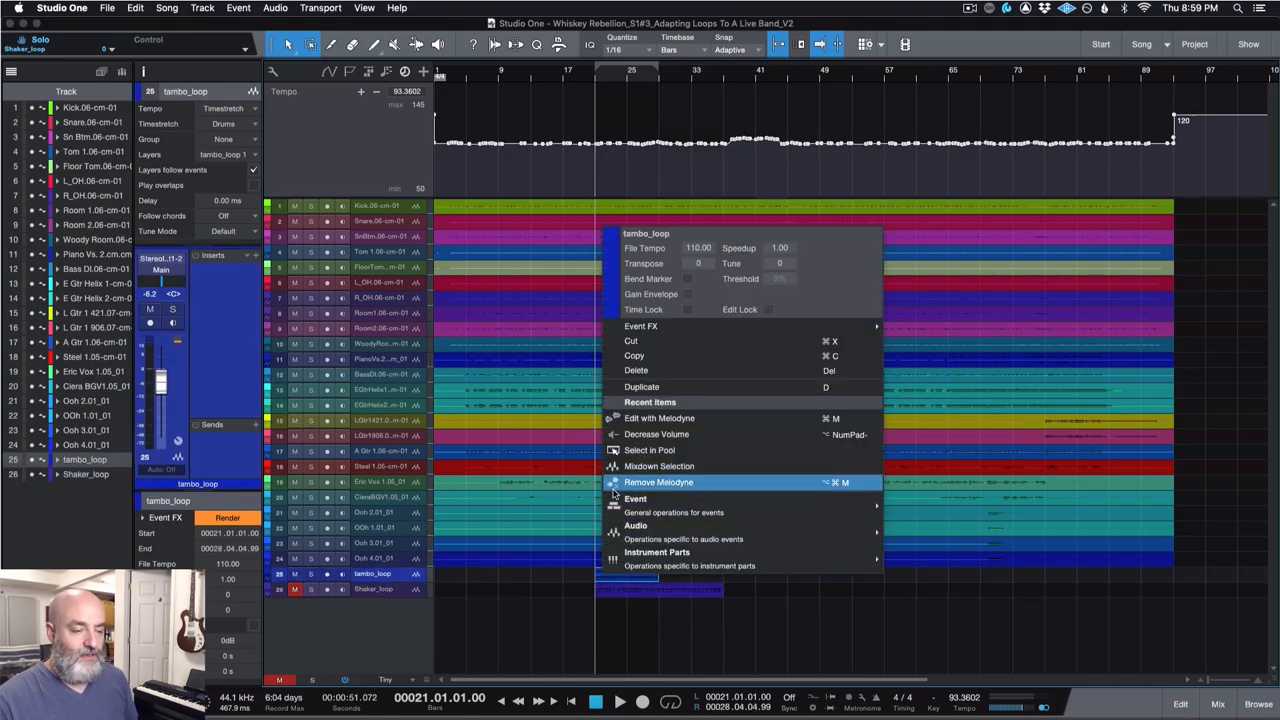
left_click(660, 418)
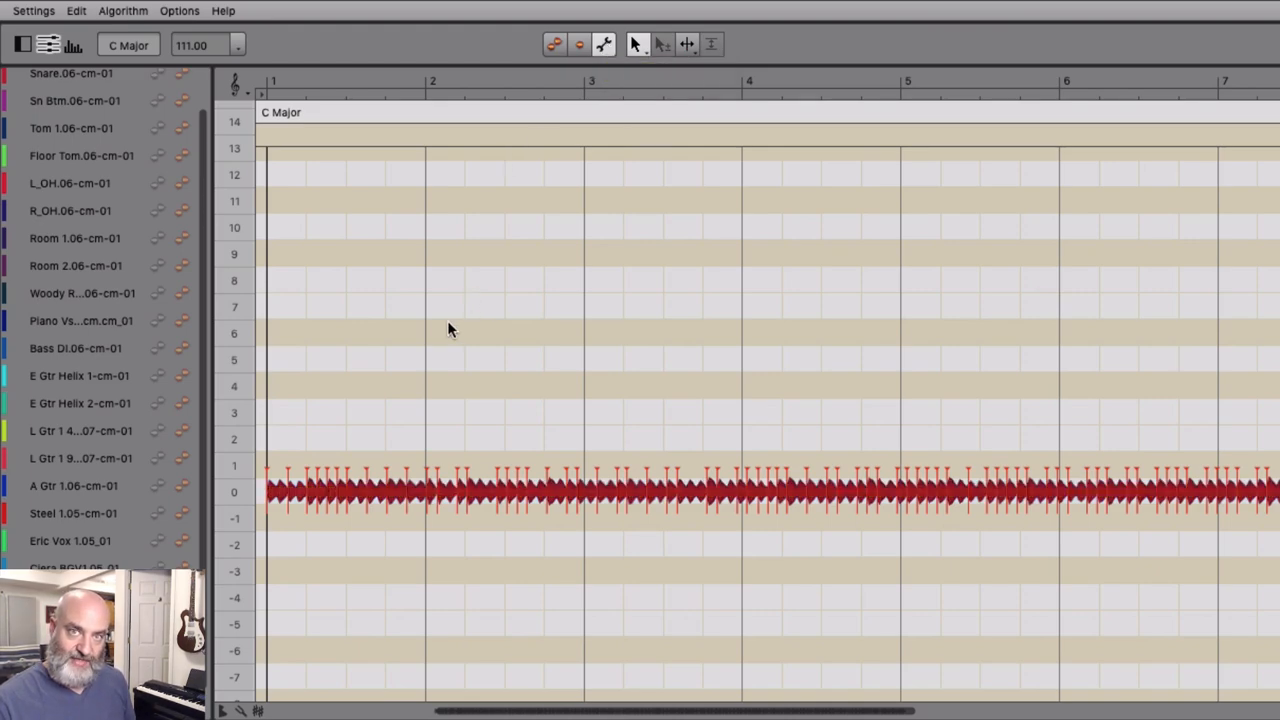
mouse_move(76, 12)
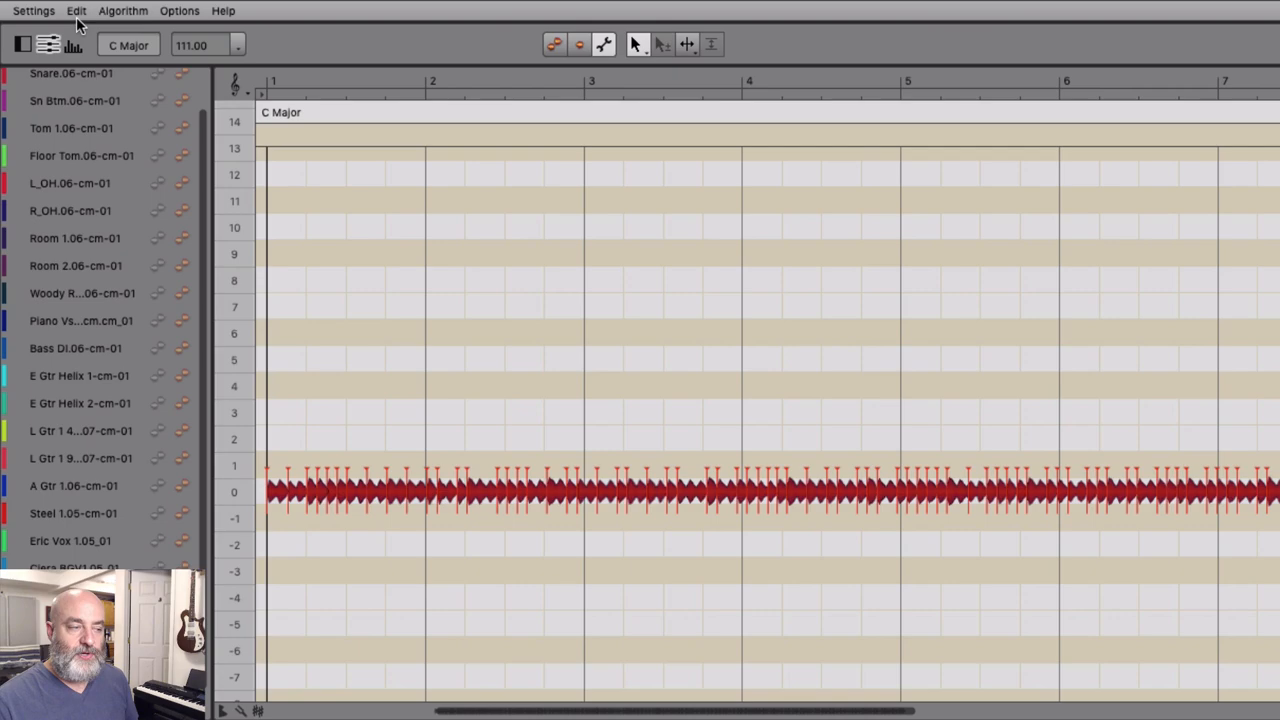
Step: Run Edit > Tempo > Detect Tempo of Selection so the loop reads about 110 BPM
left_click(76, 12)
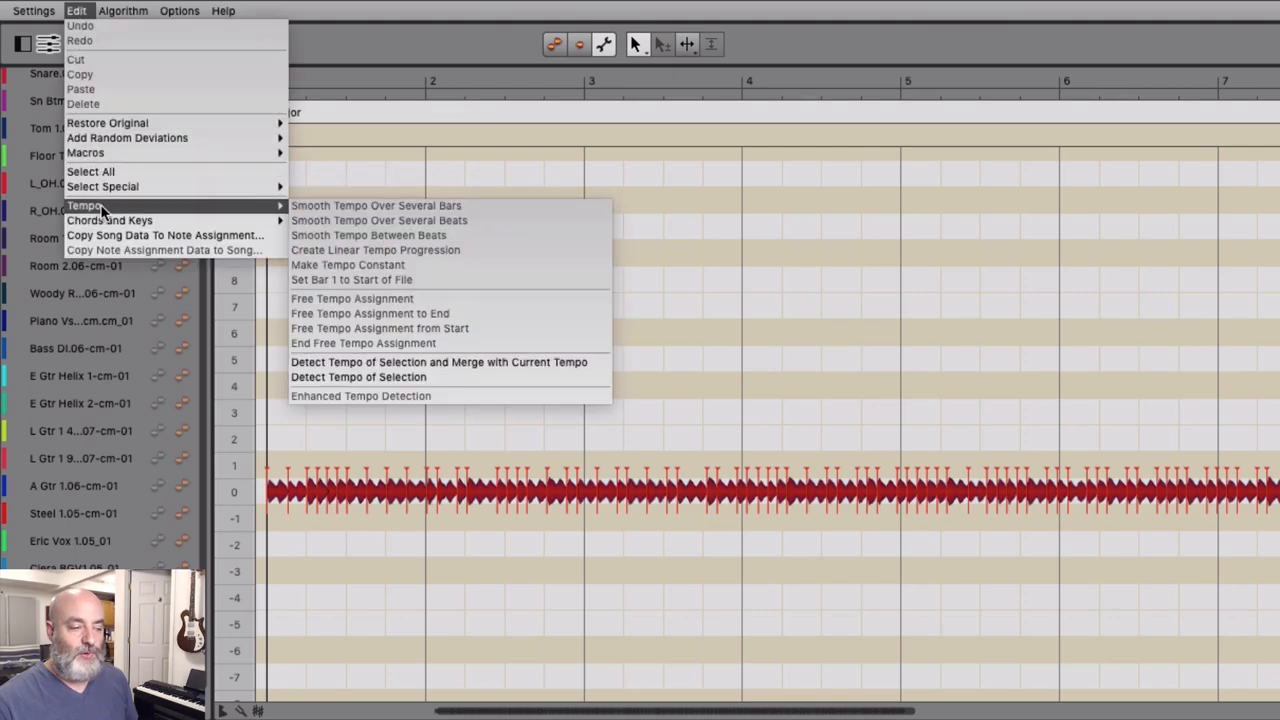
mouse_move(358, 376)
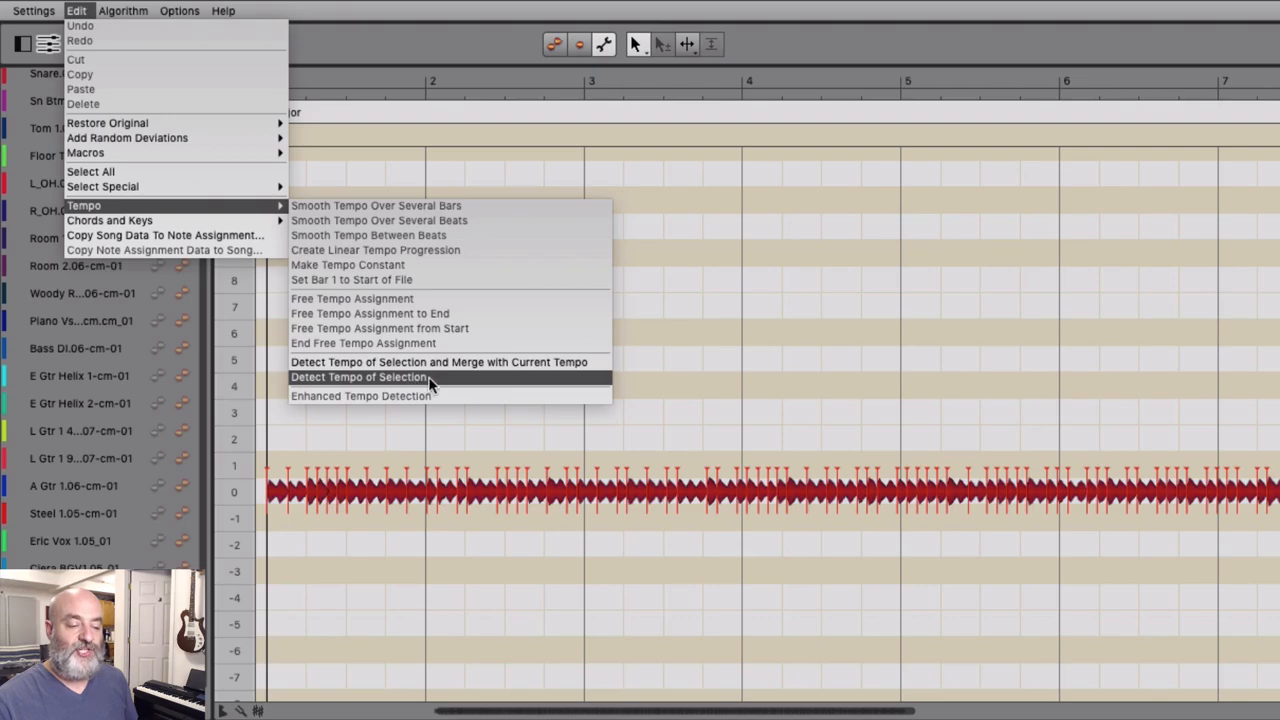
left_click(356, 376)
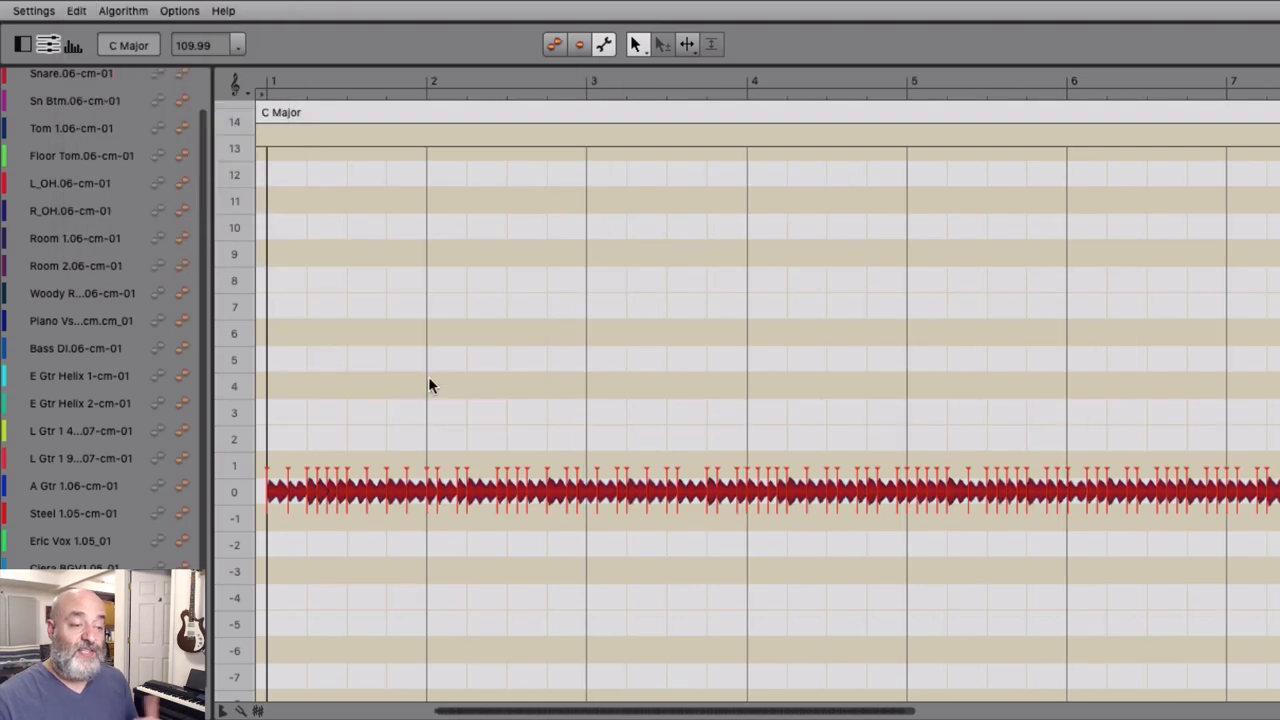
mouse_move(212, 150)
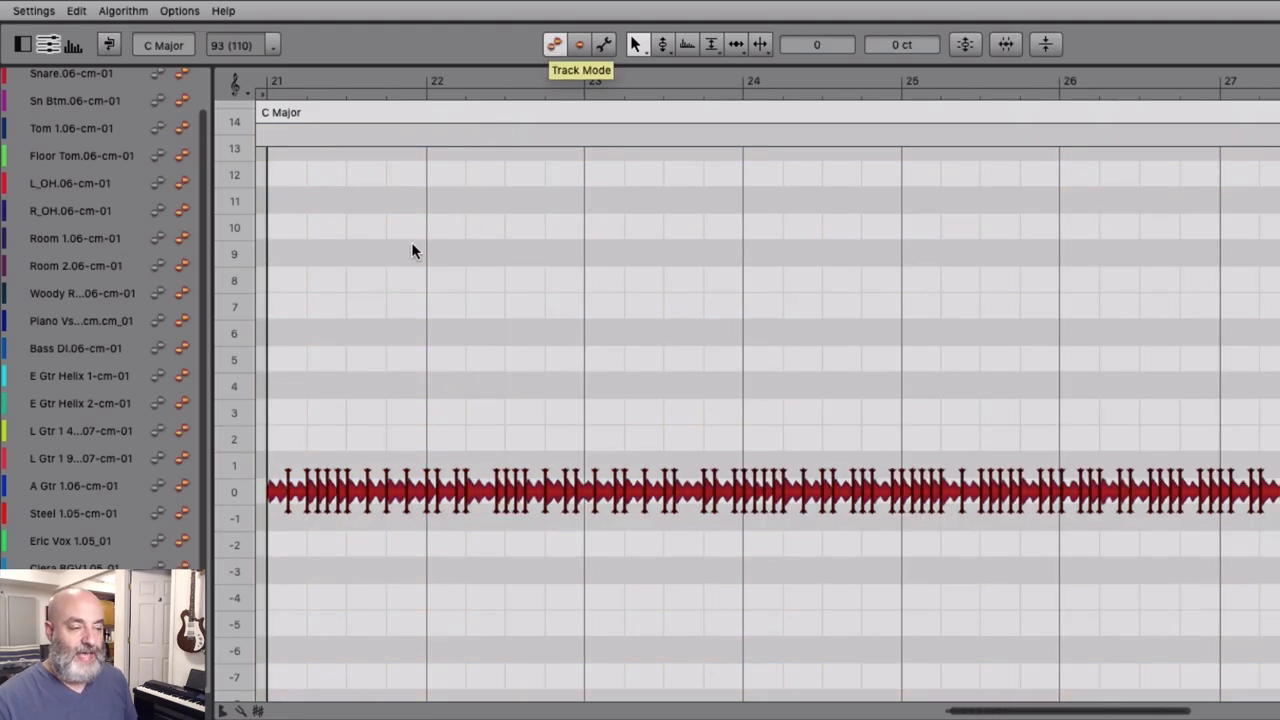
mouse_move(432, 338)
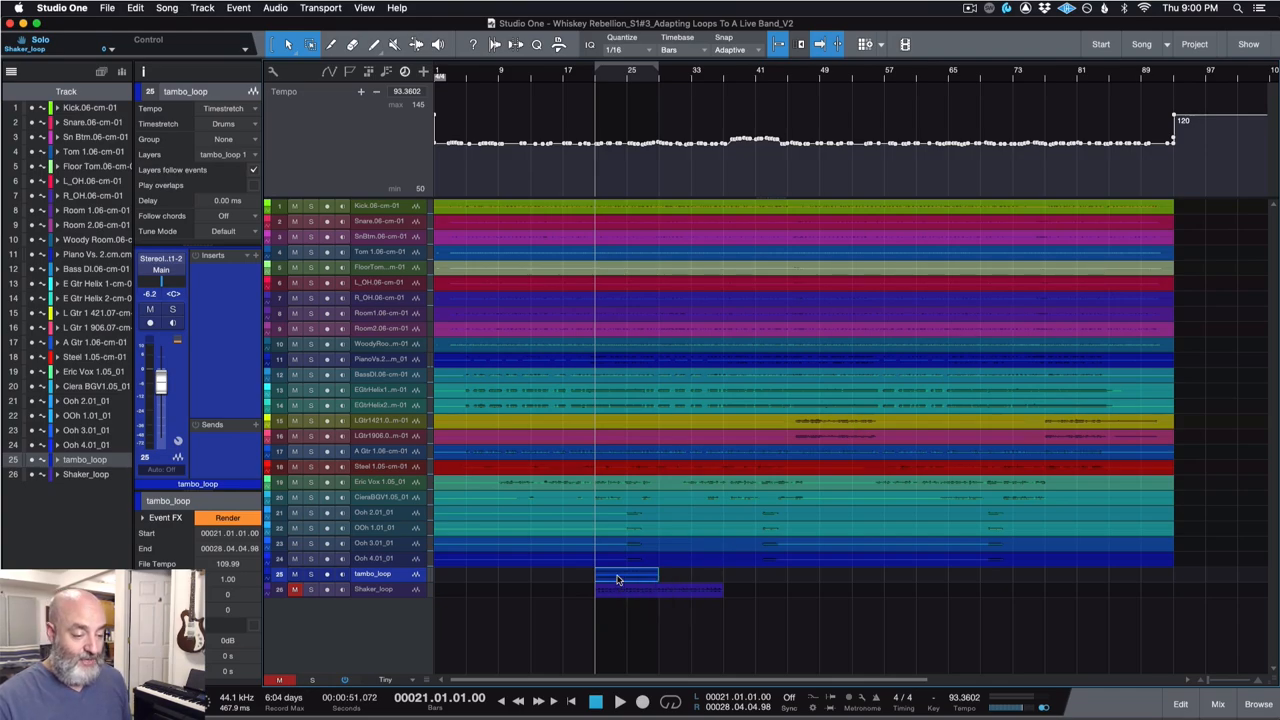
mouse_move(628, 550)
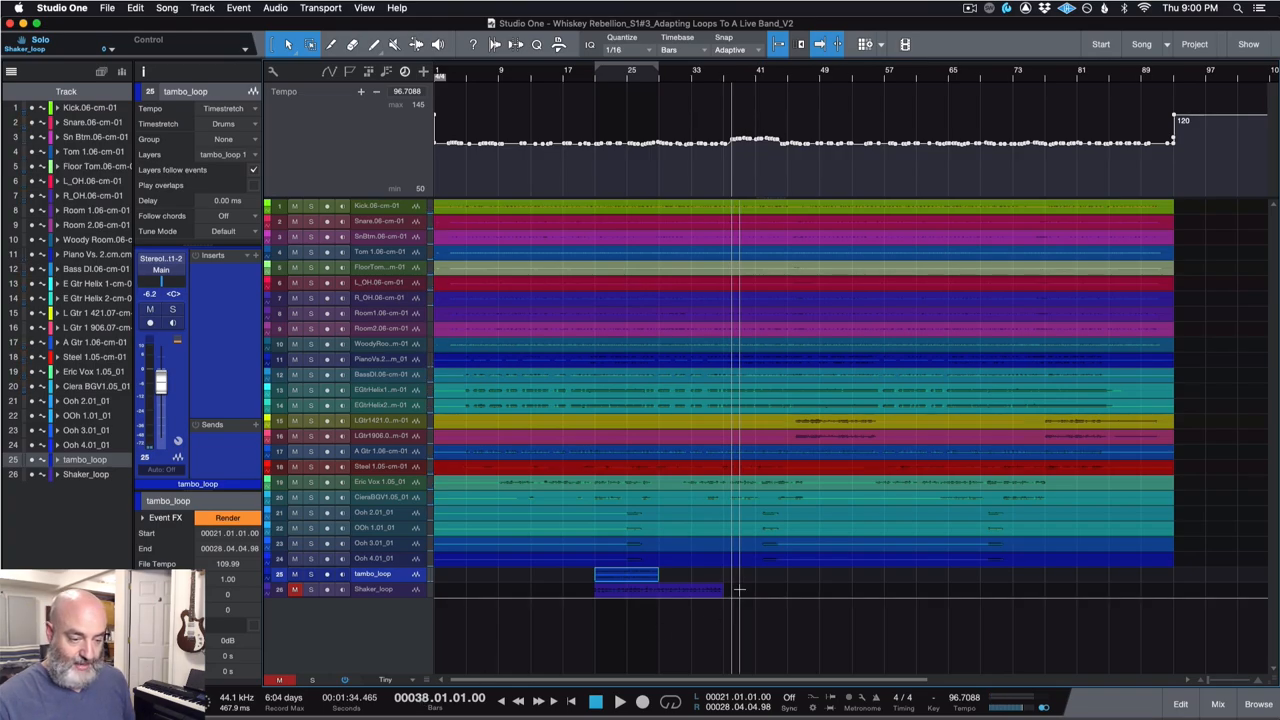
mouse_move(736, 582)
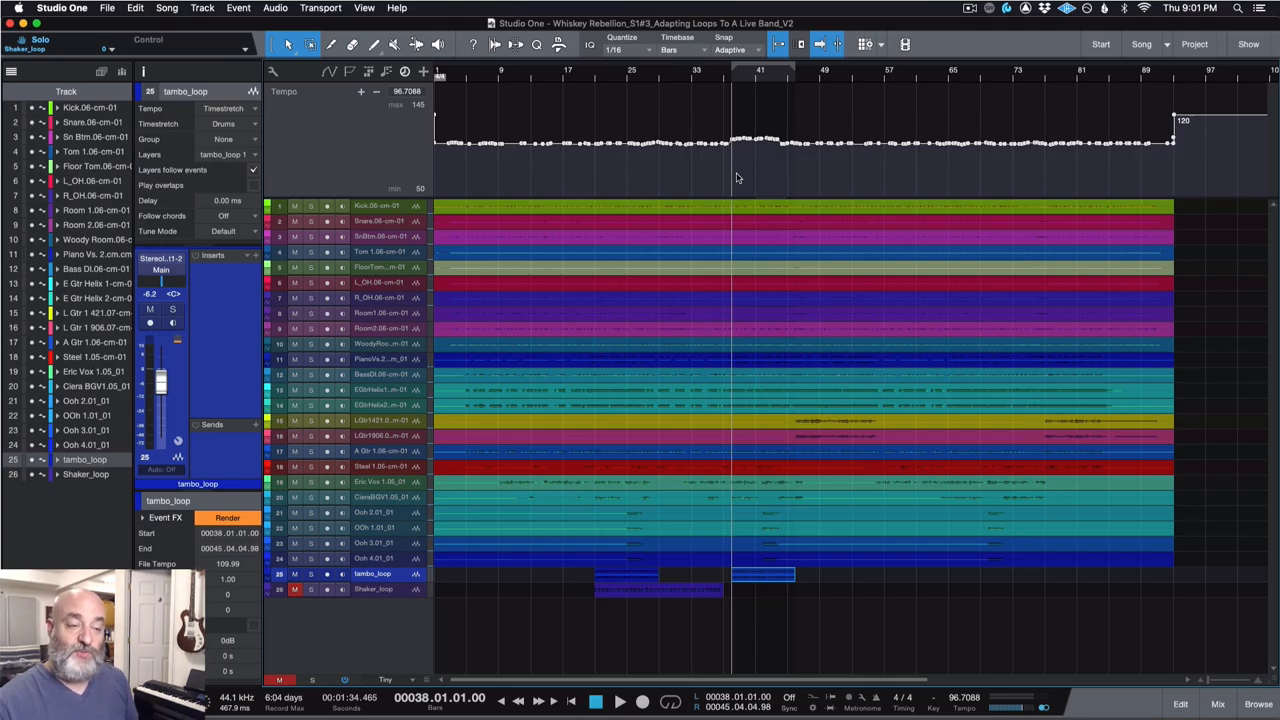
mouse_move(732, 180)
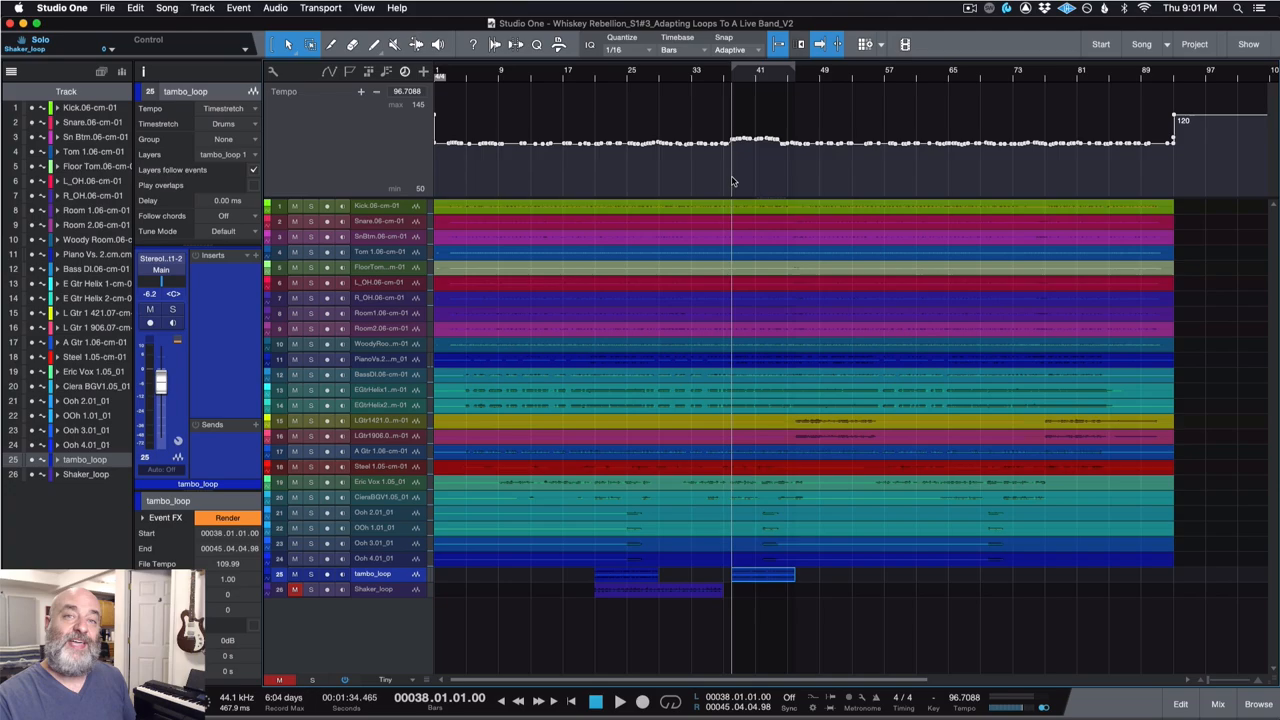
Step: Copy the tambourine loop to the faster second chorus so it runs out to around bar 41
left_click(632, 704)
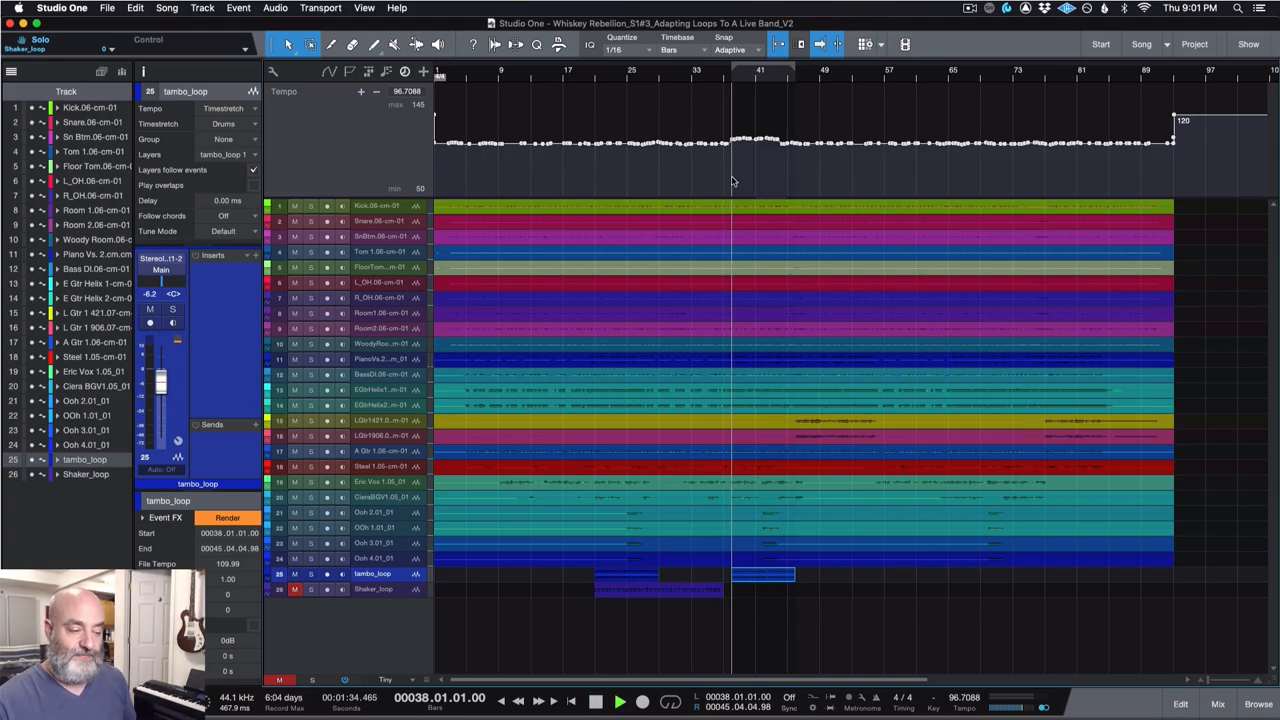